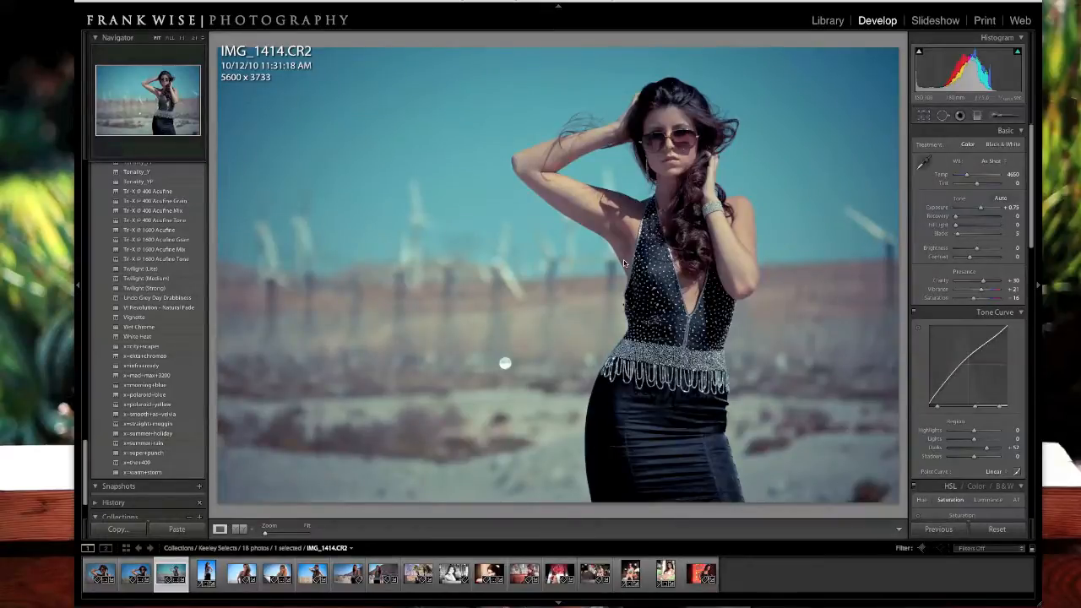
pyautogui.moveTo(708, 163)
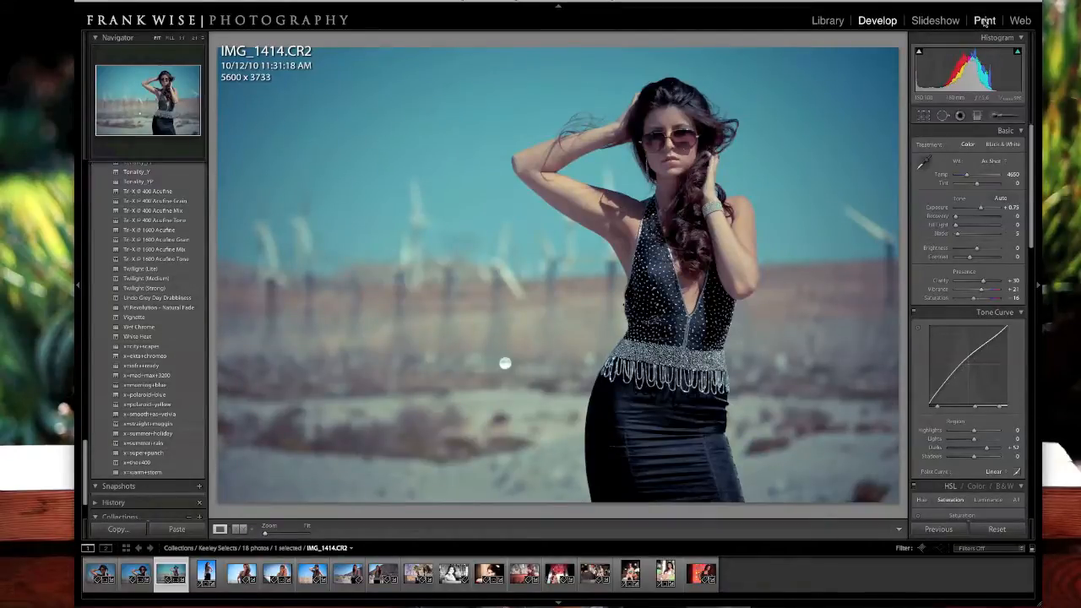
# - Switch from Develop to the Print module with the sunglasses portrait on the page
pyautogui.click(983, 21)
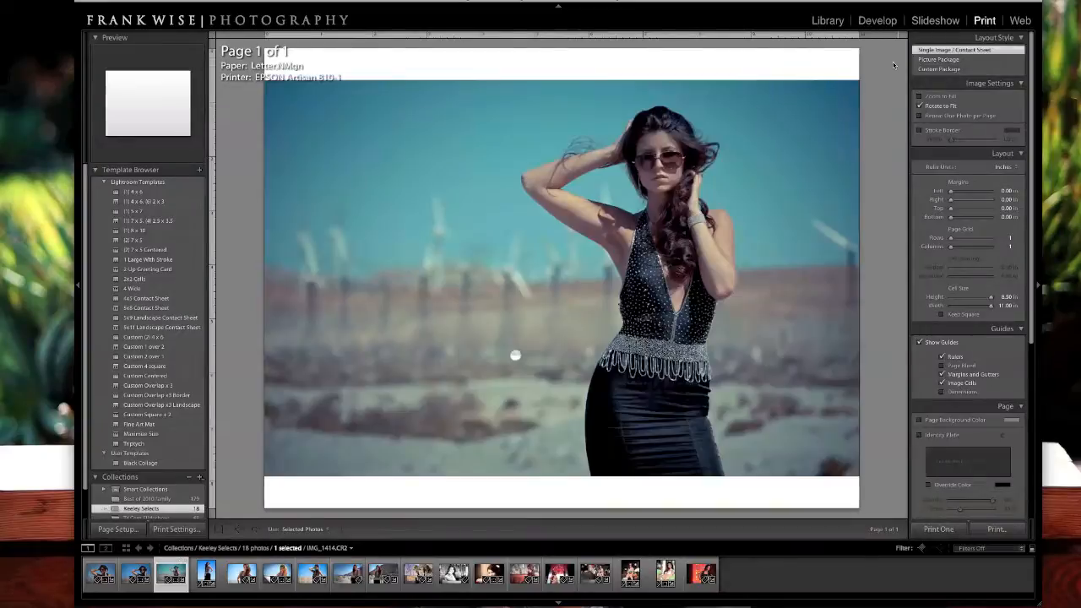
# - Confirm Page Setup as borderless US Letter in landscape orientation
pyautogui.click(119, 529)
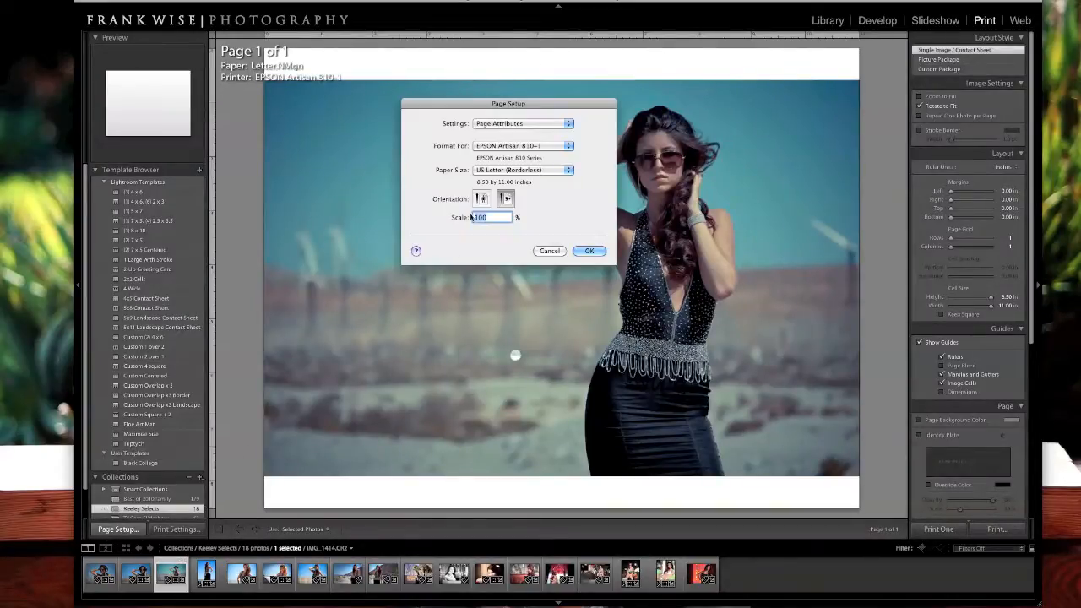
pyautogui.click(505, 199)
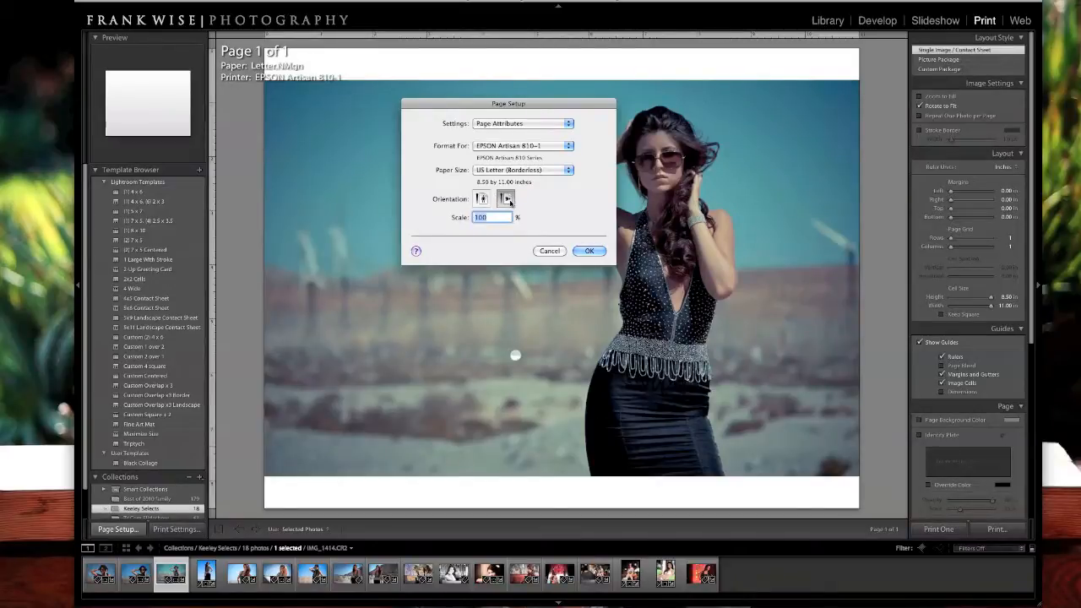
pyautogui.click(483, 200)
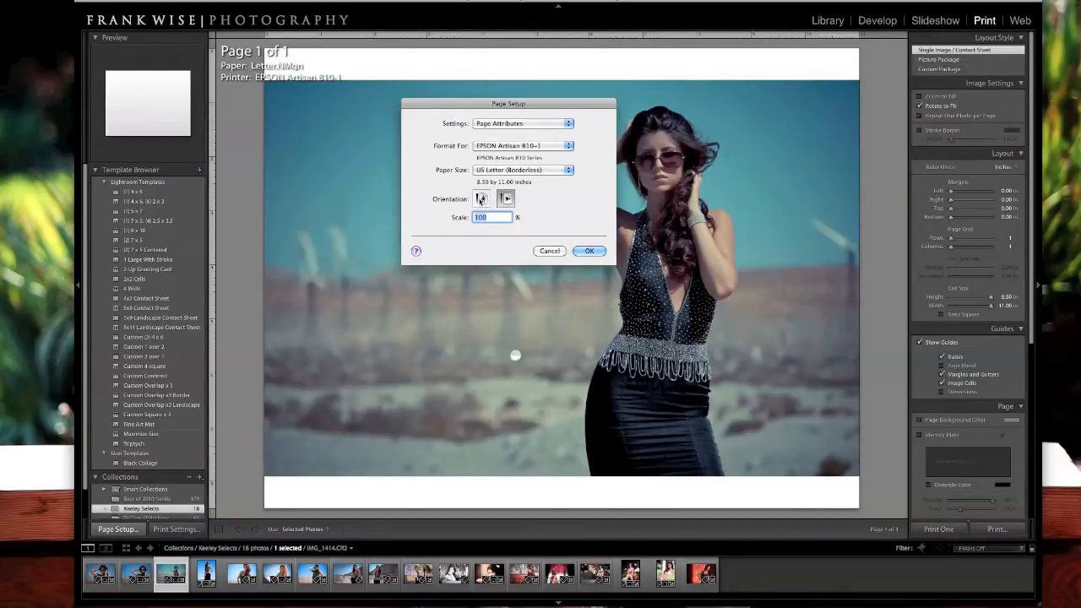
pyautogui.click(505, 199)
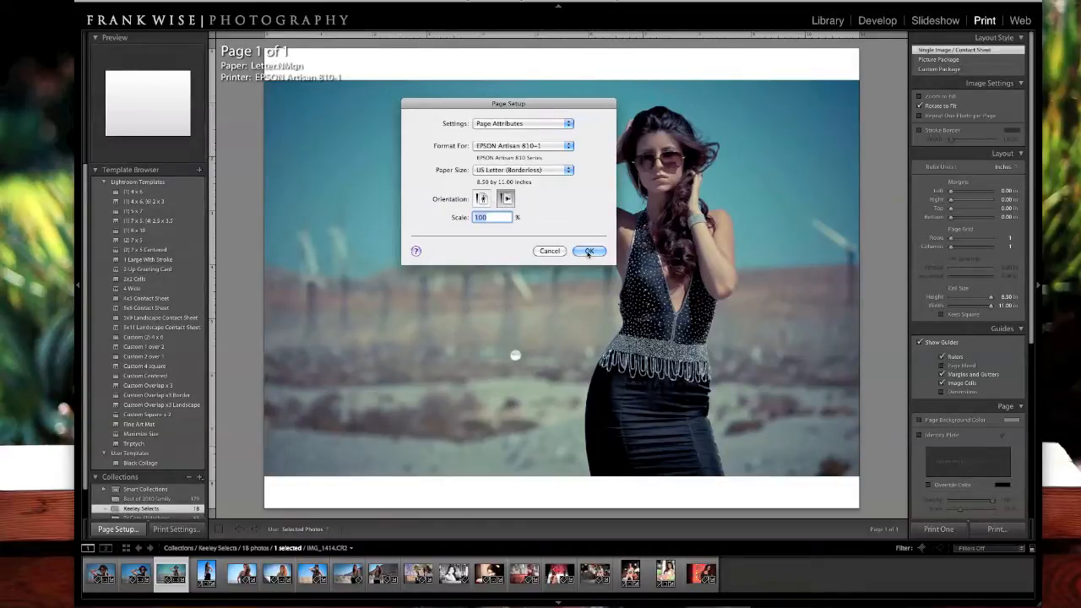
pyautogui.click(587, 250)
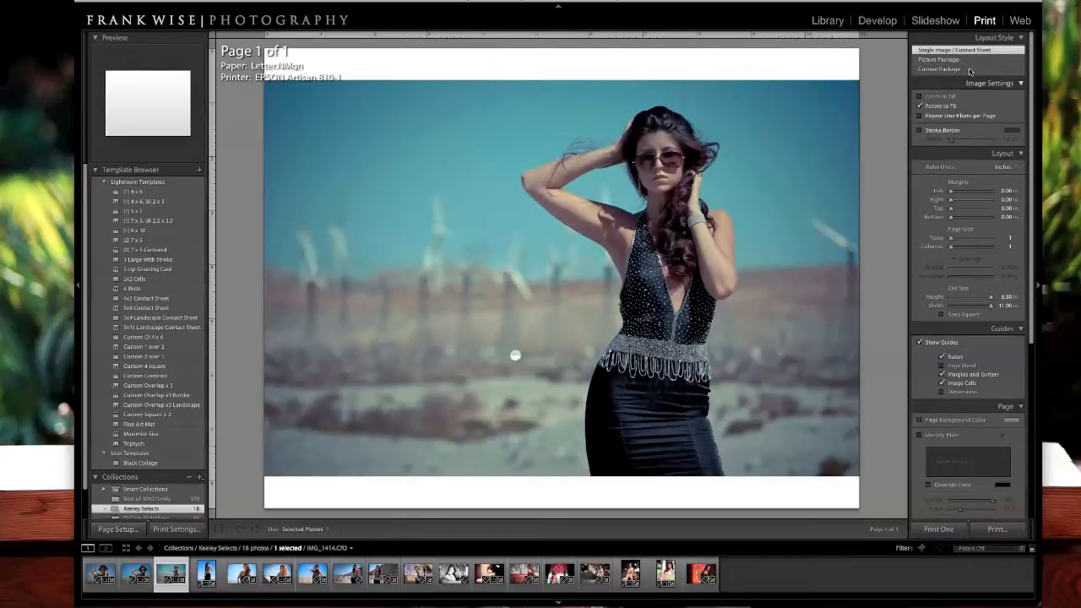
# - Choose Custom Package and add one photo cell enlarged to fill most of the landscape page
pyautogui.click(939, 71)
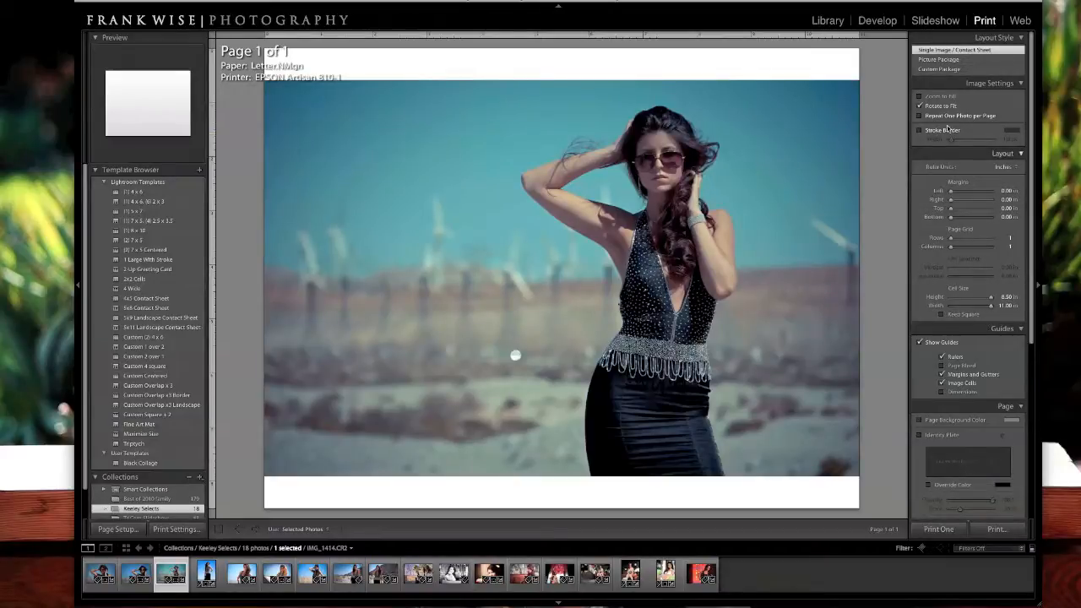
pyautogui.click(939, 70)
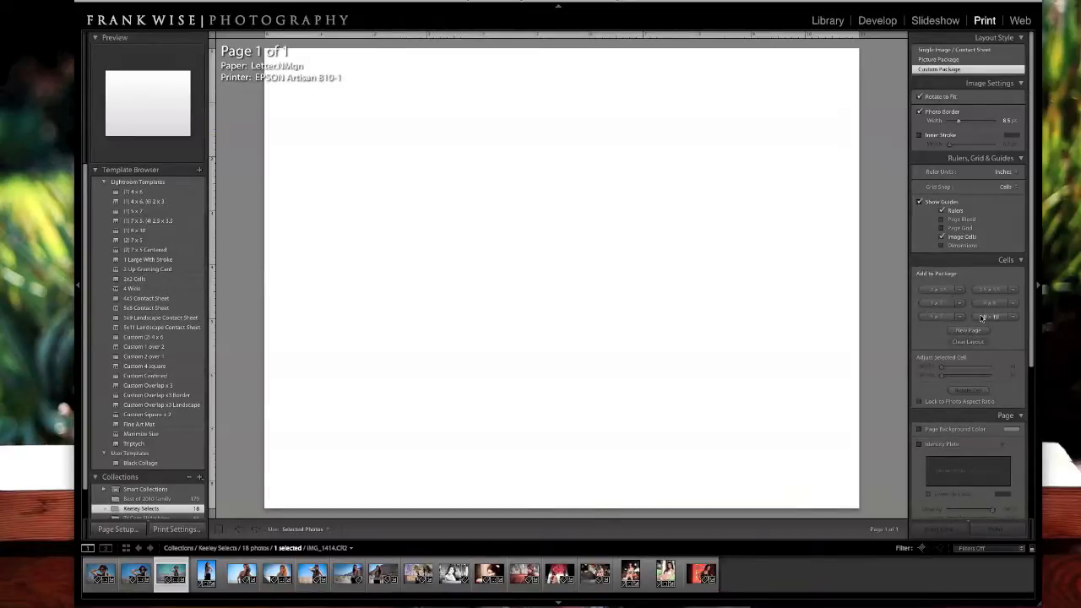
pyautogui.click(988, 317)
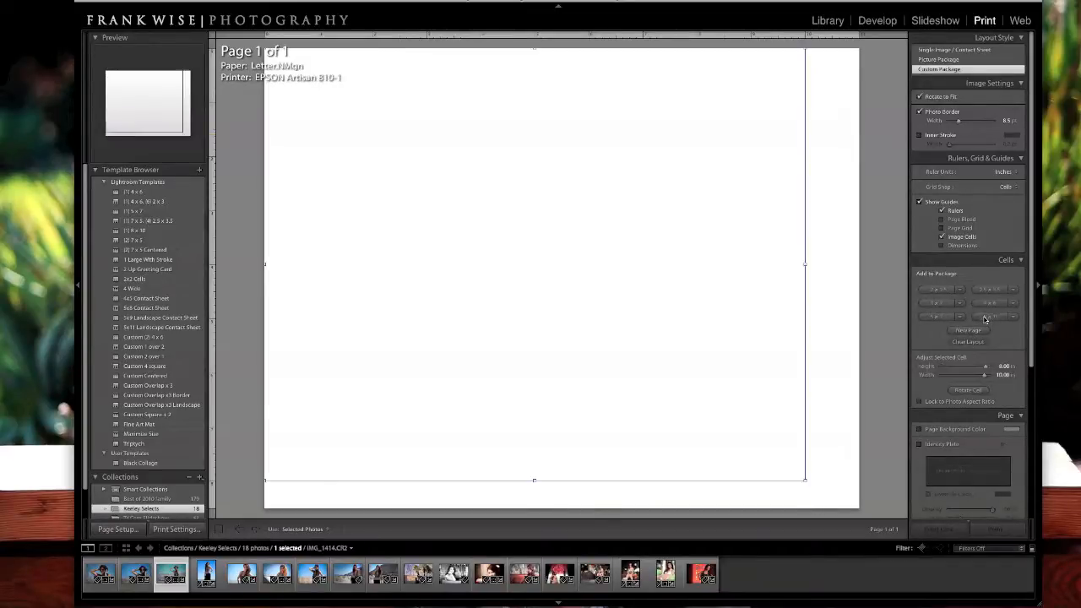
pyautogui.moveTo(723, 284)
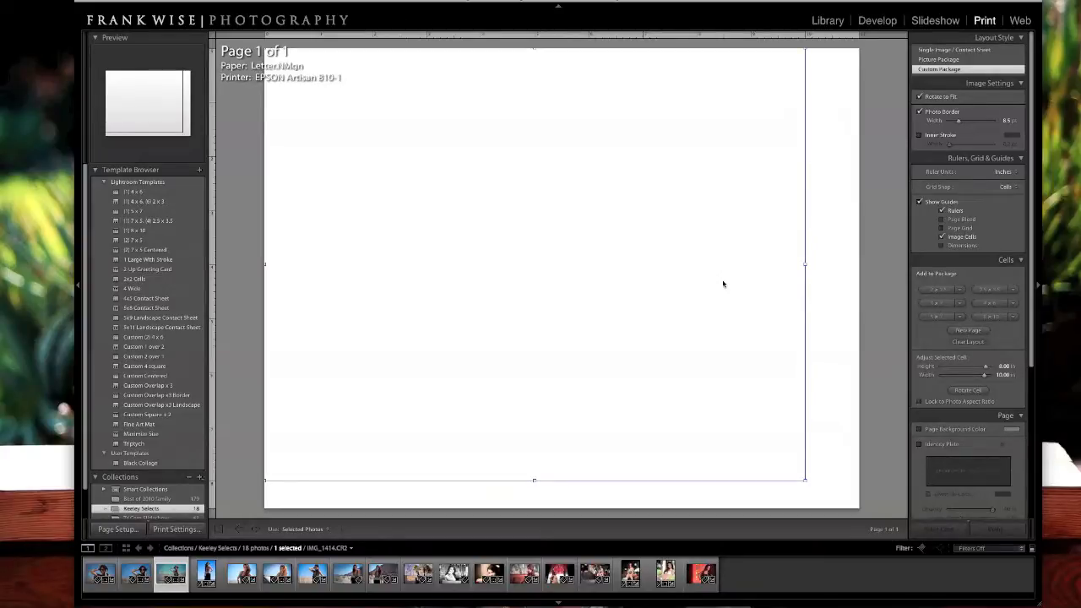
pyautogui.moveTo(541, 468)
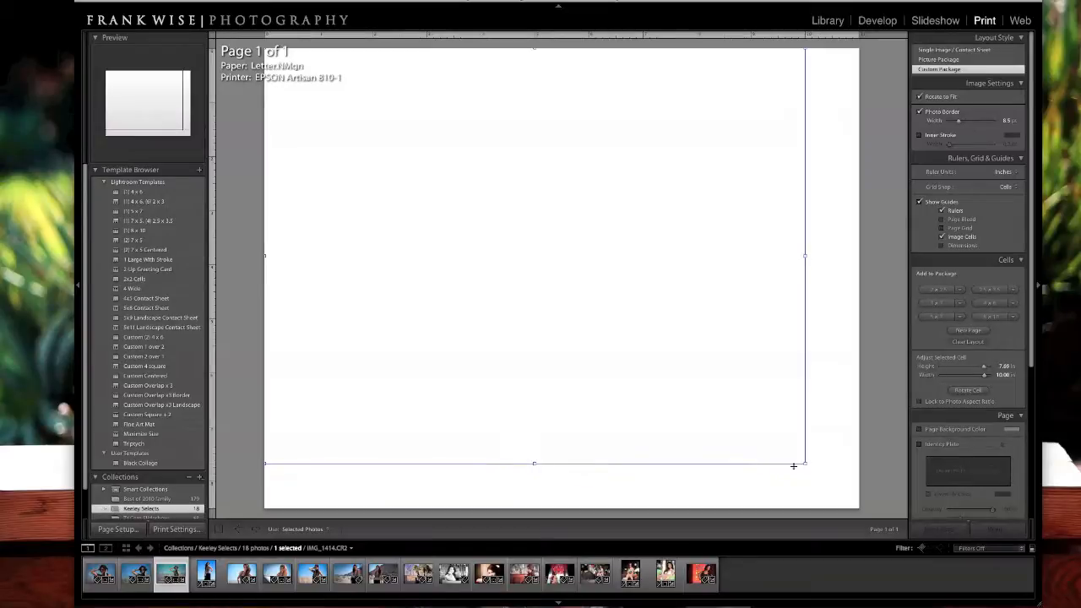
pyautogui.moveTo(804, 465); pyautogui.dragTo(780, 452)
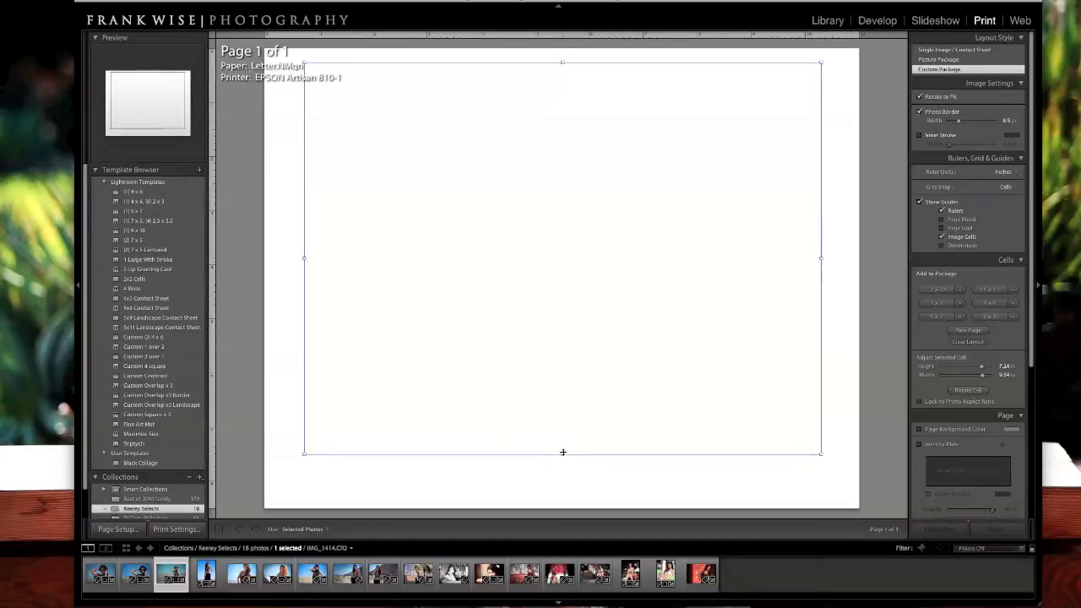
pyautogui.moveTo(564, 453); pyautogui.dragTo(564, 439)
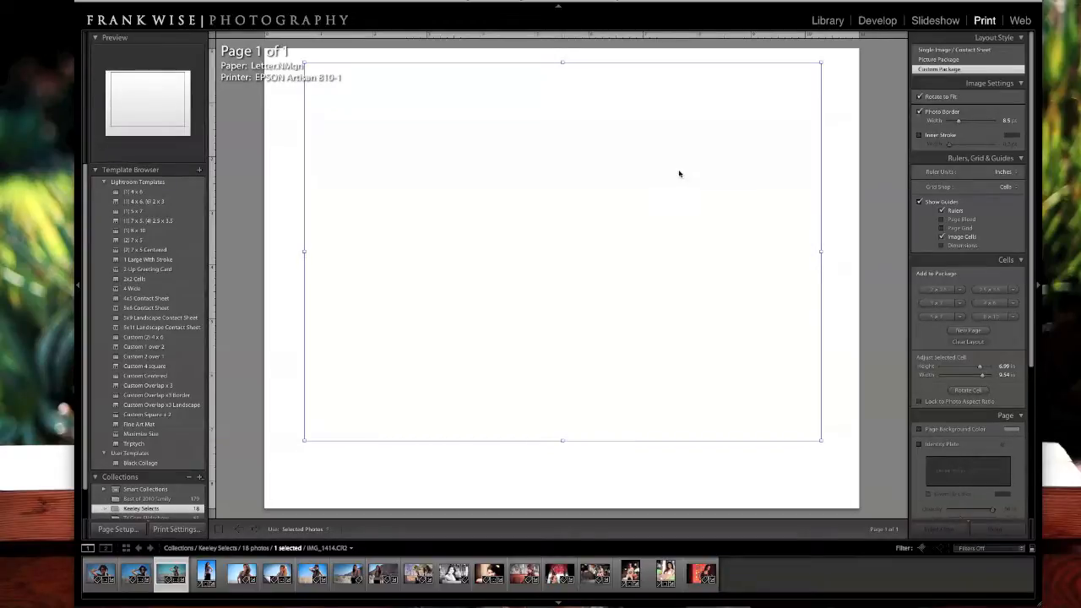
pyautogui.moveTo(841, 163)
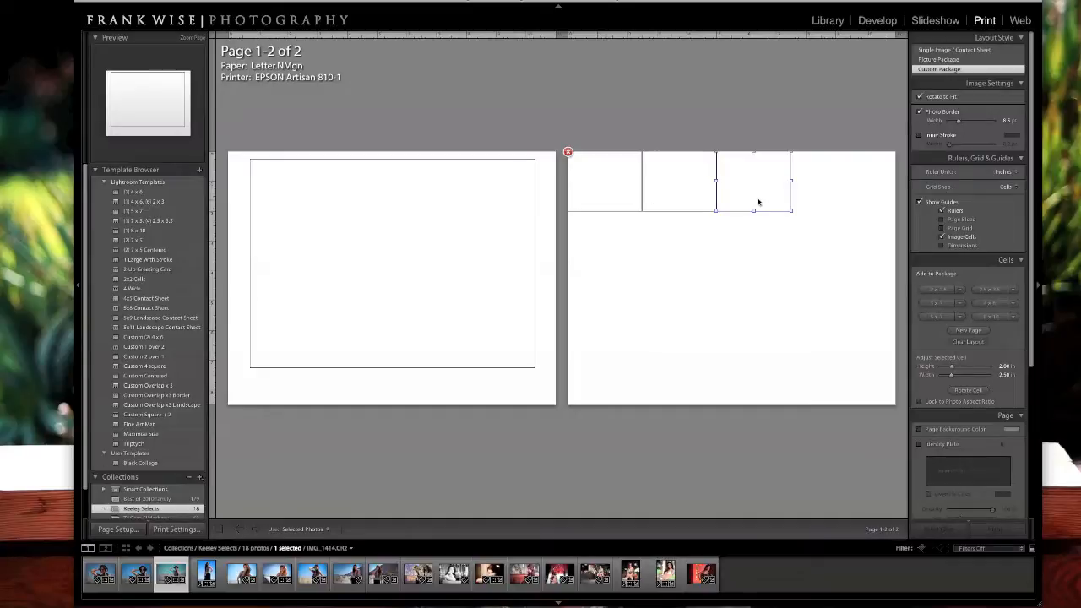
pyautogui.moveTo(684, 246)
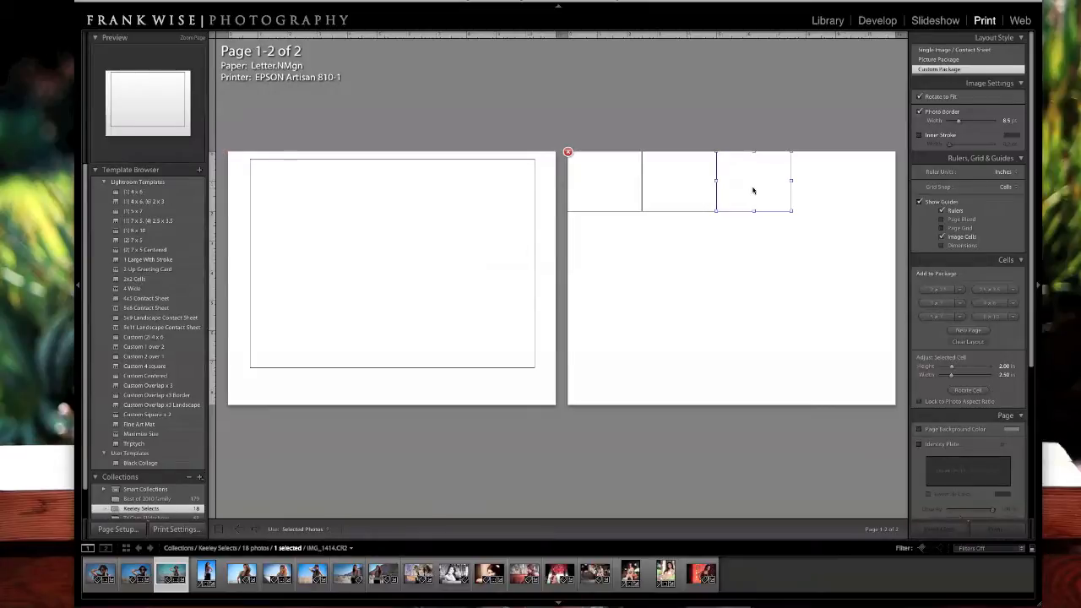
# - Move the small cells from page 2 onto the bottom of page 1 beside each other
pyautogui.moveTo(753, 181); pyautogui.dragTo(346, 334)
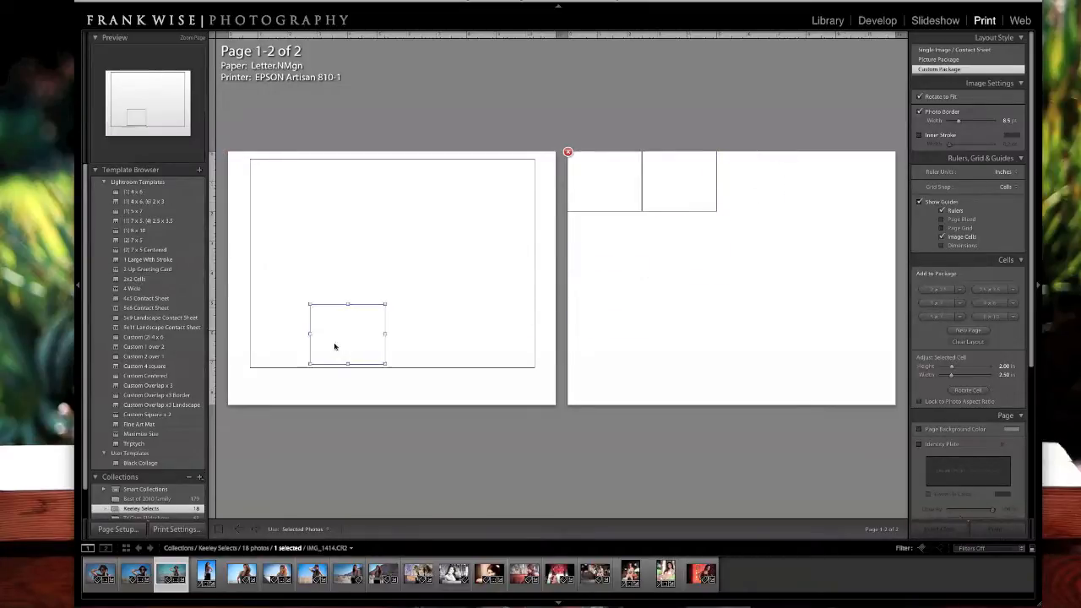
pyautogui.moveTo(347, 335); pyautogui.dragTo(290, 368)
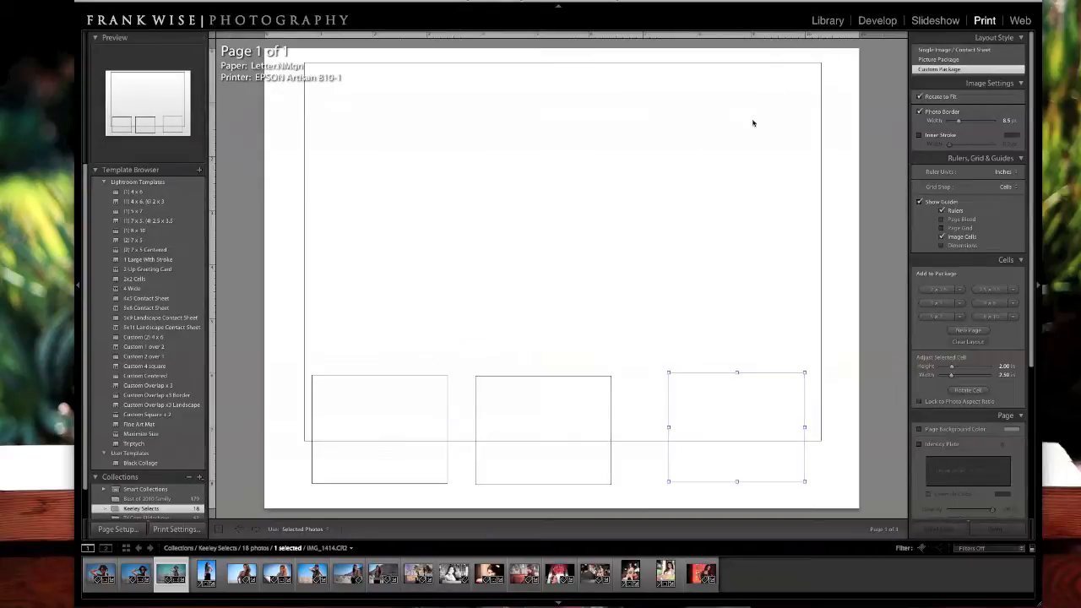
pyautogui.moveTo(888, 52)
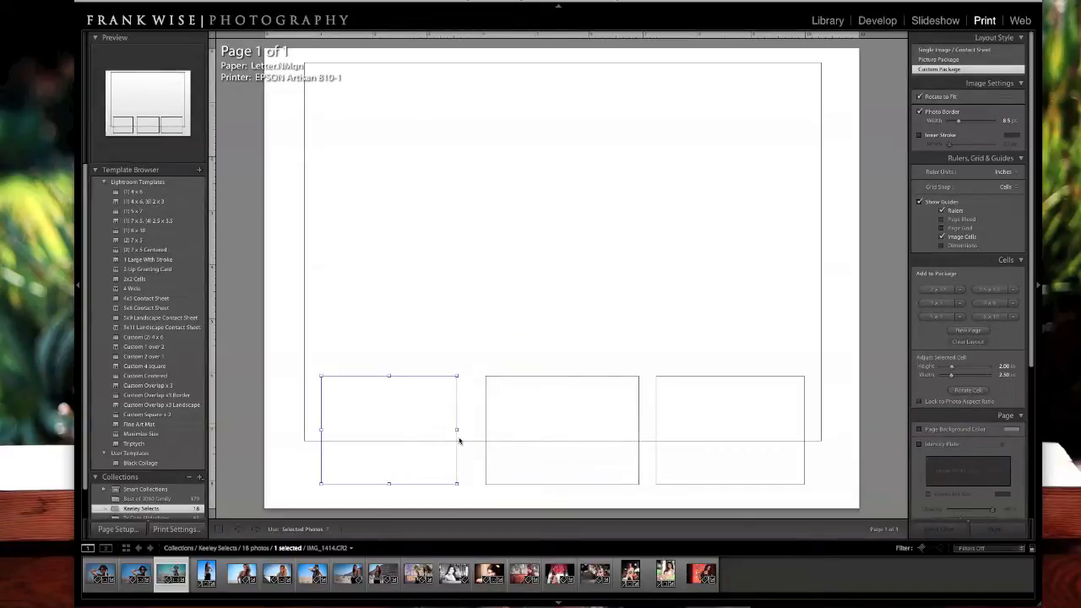
# - Resize the left small cell so all three match in size along the page bottom
pyautogui.moveTo(456, 429); pyautogui.dragTo(469, 431)
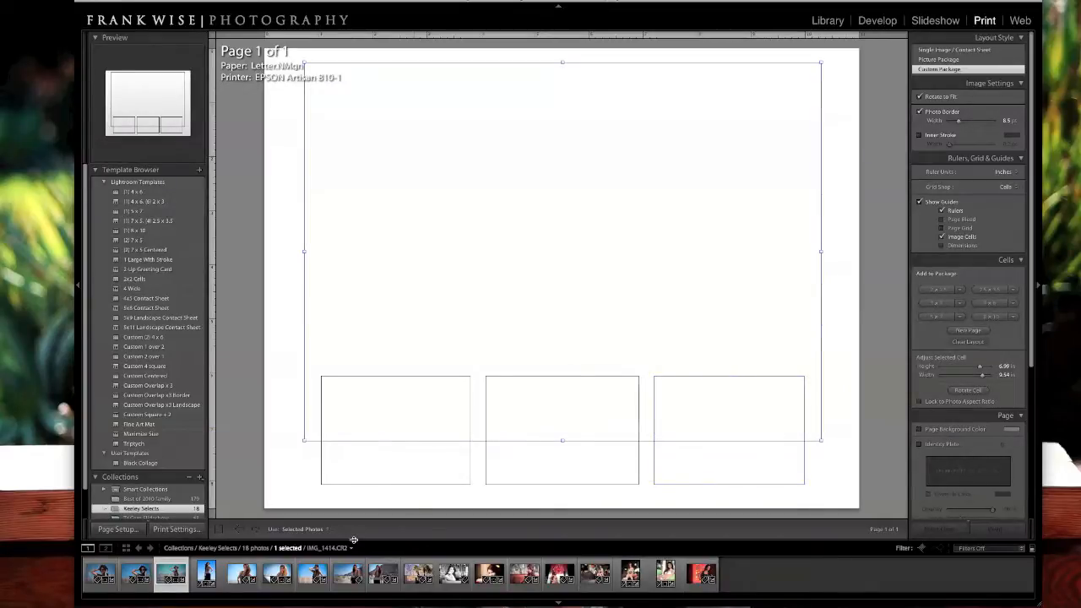
pyautogui.moveTo(621, 234)
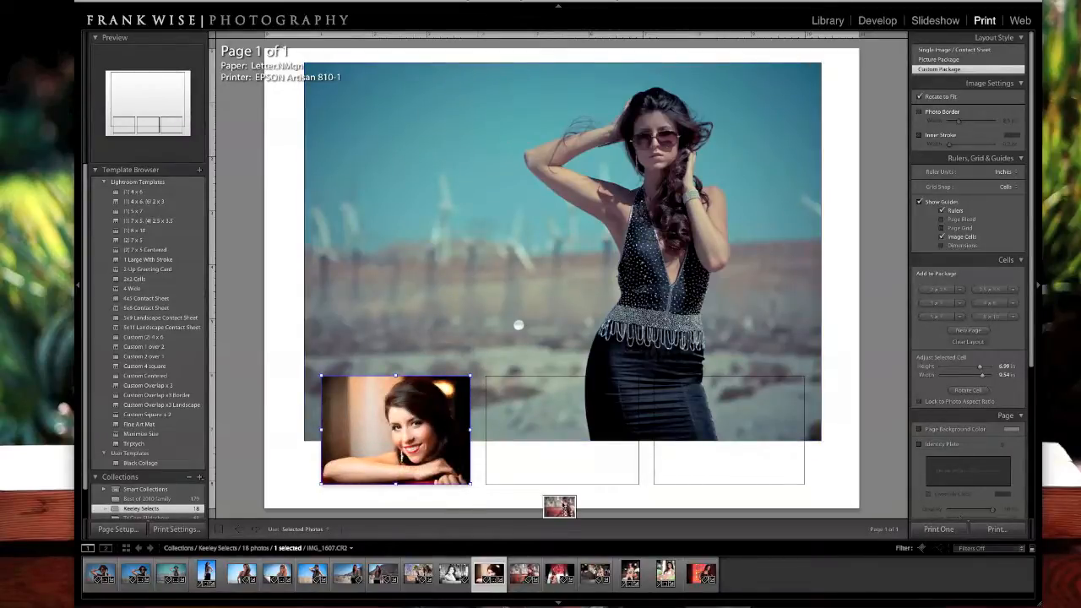
# - Pick another portrait from the Filmstrip to place in one of the small cells
pyautogui.click(523, 574)
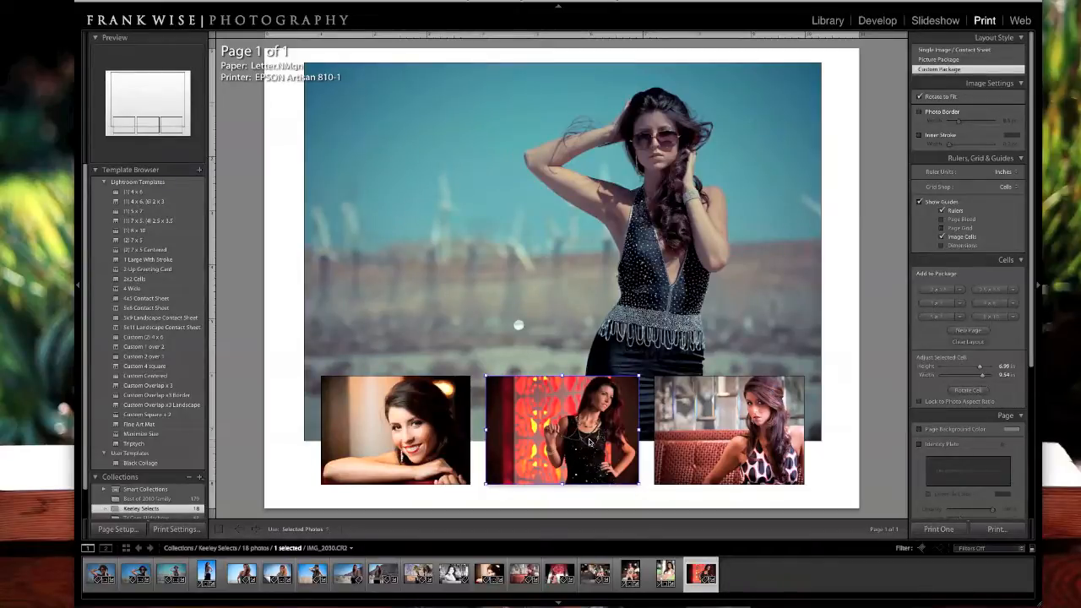
pyautogui.moveTo(827, 184)
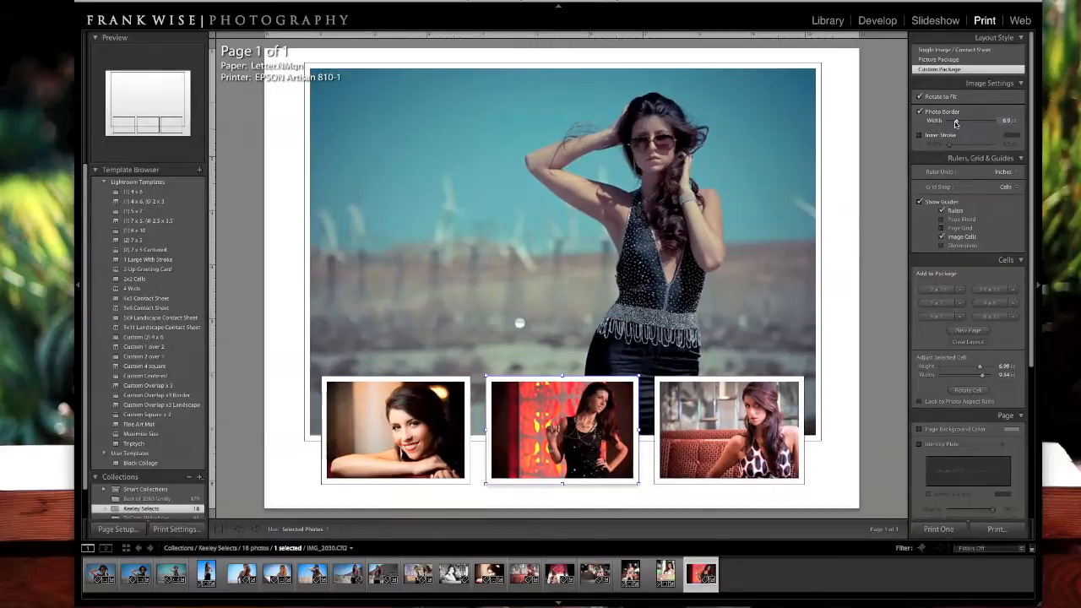
# - Remove the white photo borders and add a thin dark inner stroke around each photo
pyautogui.moveTo(949, 120); pyautogui.dragTo(976, 120)
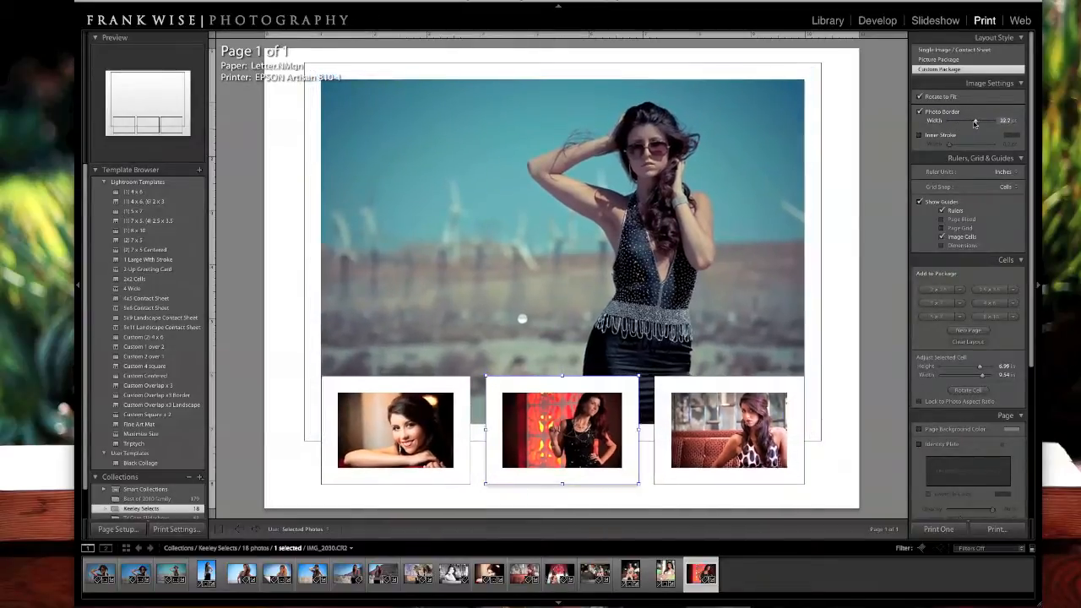
pyautogui.moveTo(976, 120); pyautogui.dragTo(961, 120)
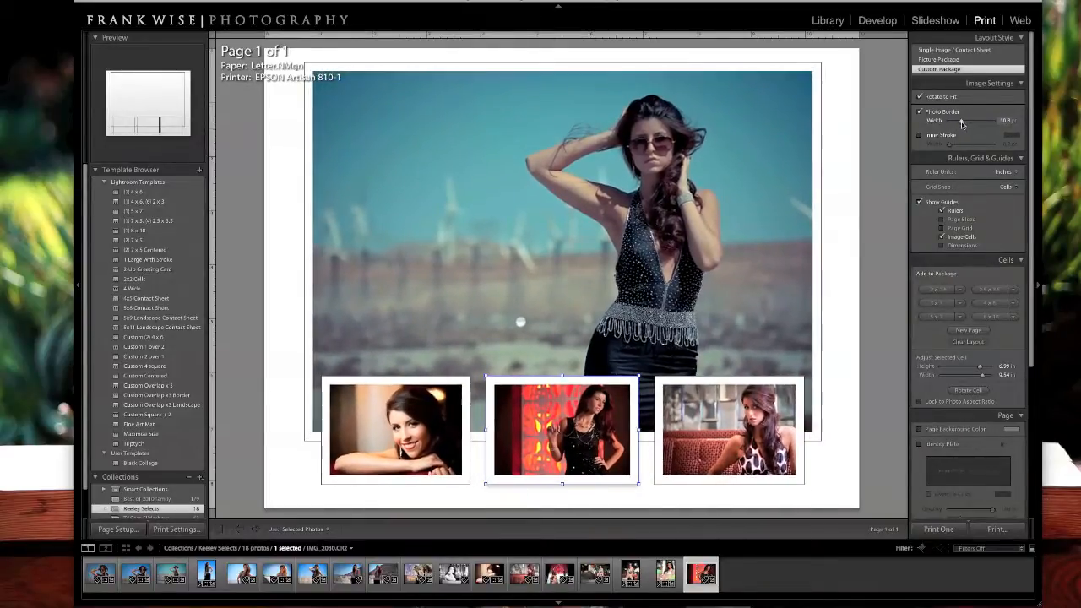
pyautogui.click(919, 112)
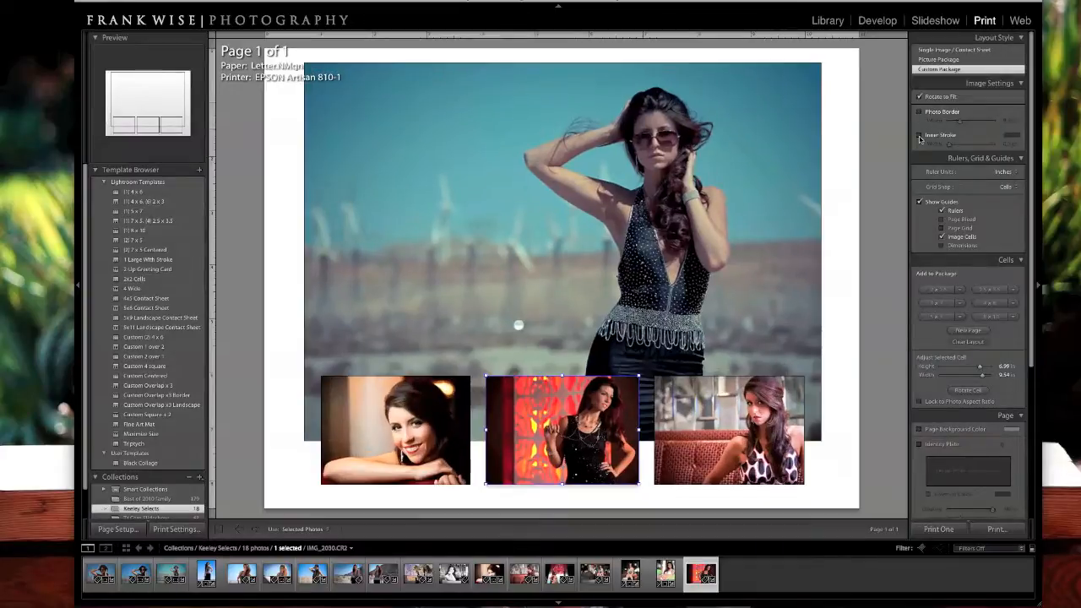
pyautogui.click(919, 136)
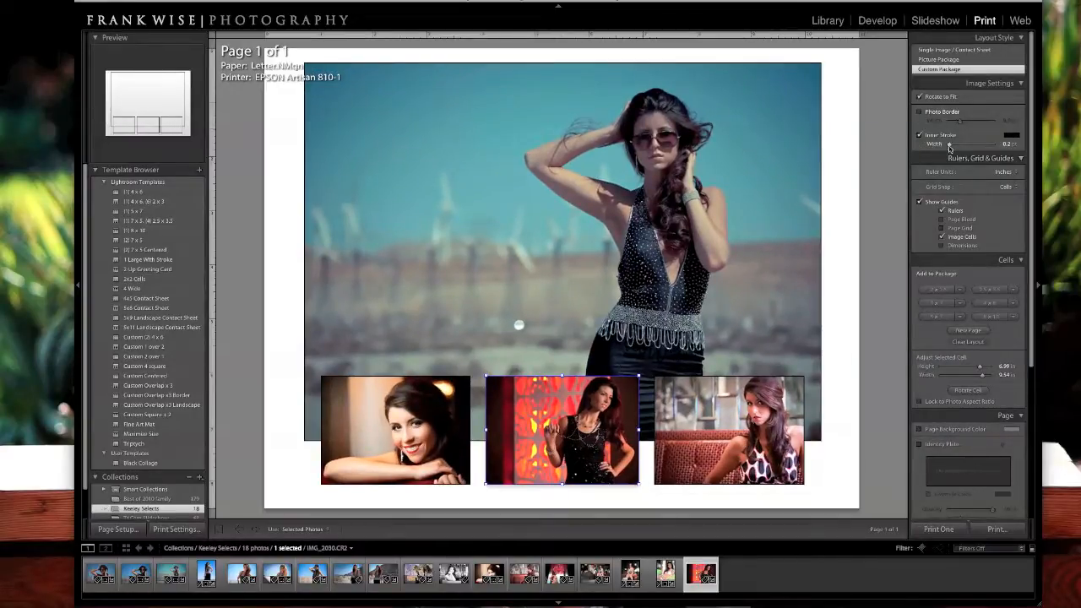
pyautogui.moveTo(959, 144); pyautogui.dragTo(1013, 143)
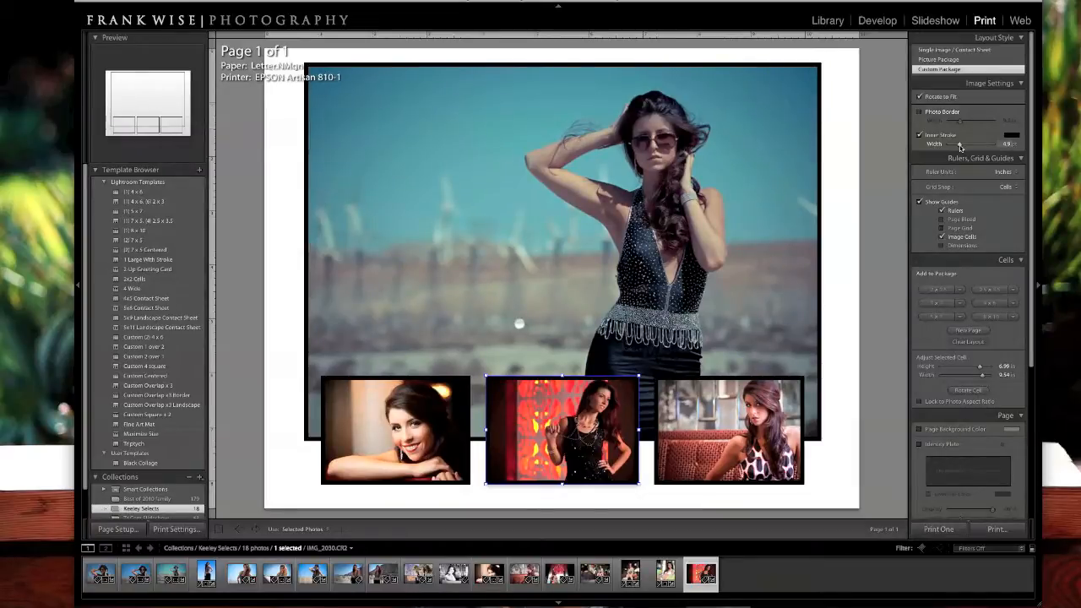
pyautogui.moveTo(959, 144); pyautogui.dragTo(963, 143)
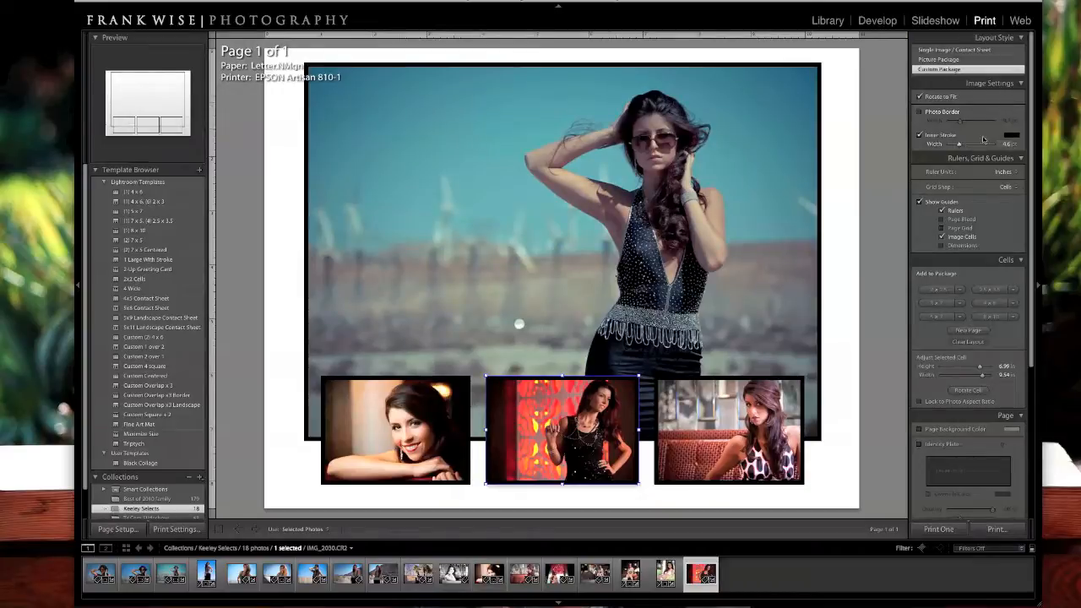
pyautogui.click(1010, 135)
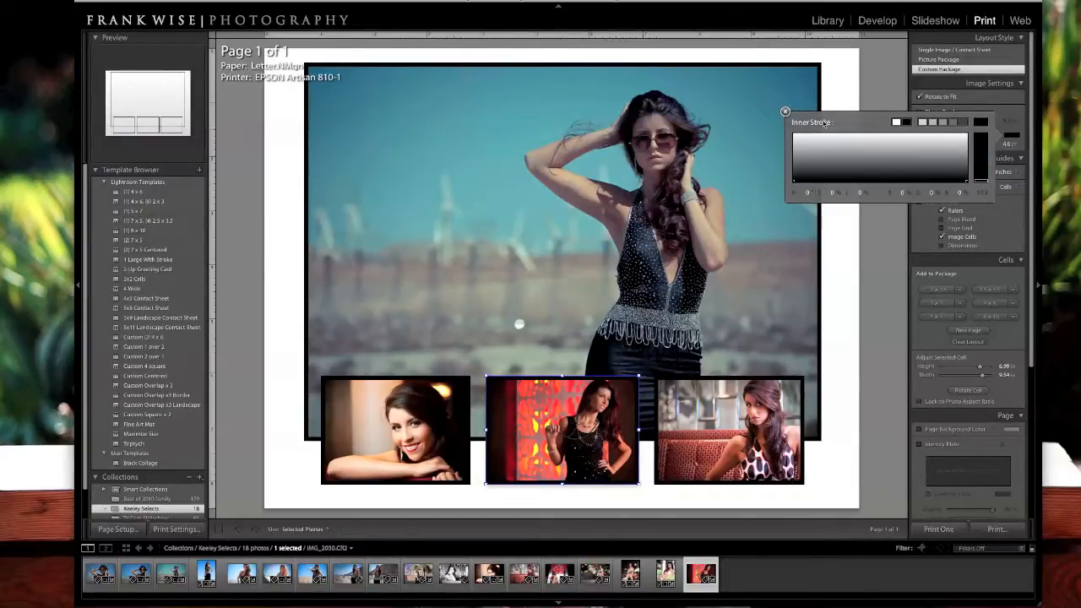
pyautogui.click(784, 111)
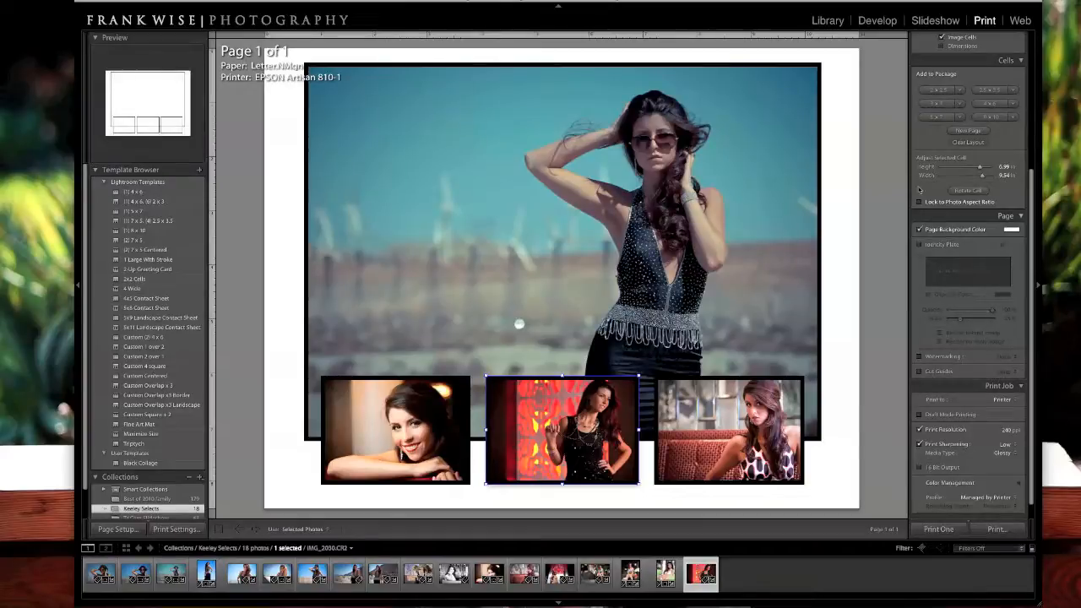
# - Set the page background to black and the inner stroke to light grey
pyautogui.click(1037, 230)
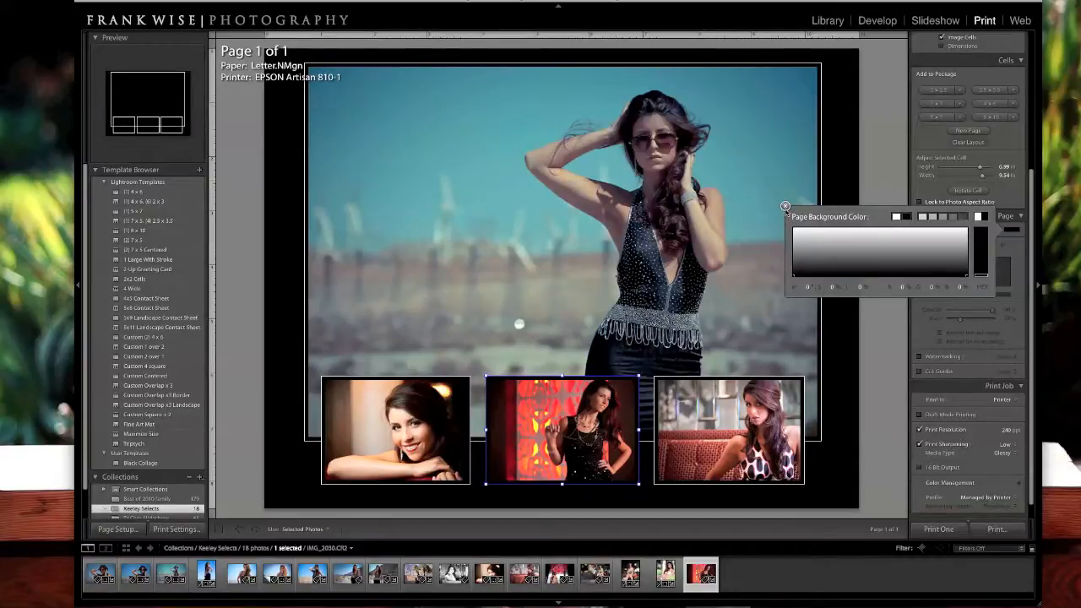
pyautogui.click(785, 206)
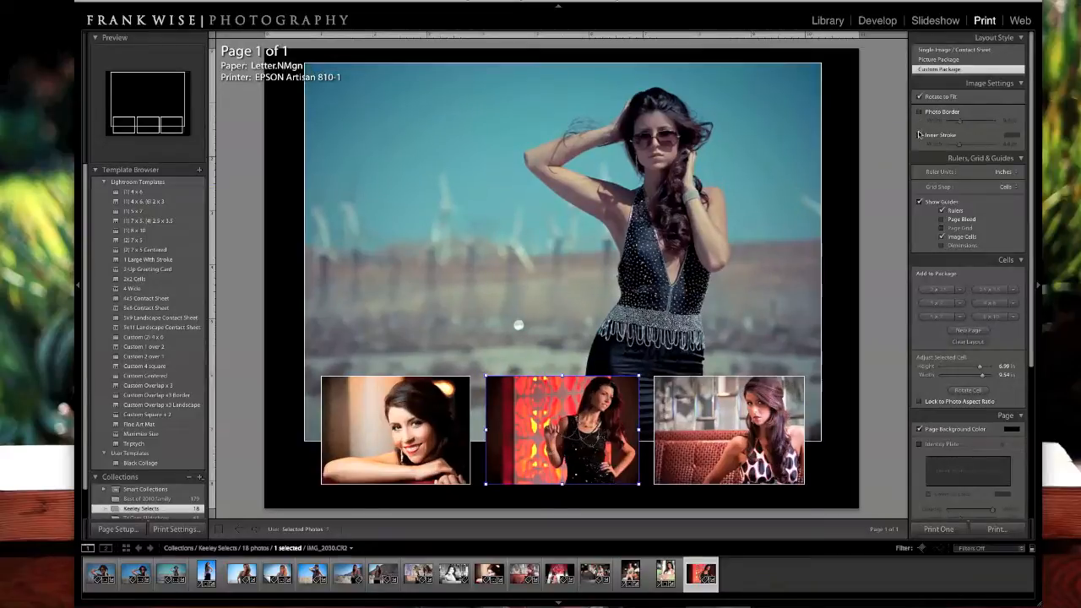
pyautogui.click(1009, 144)
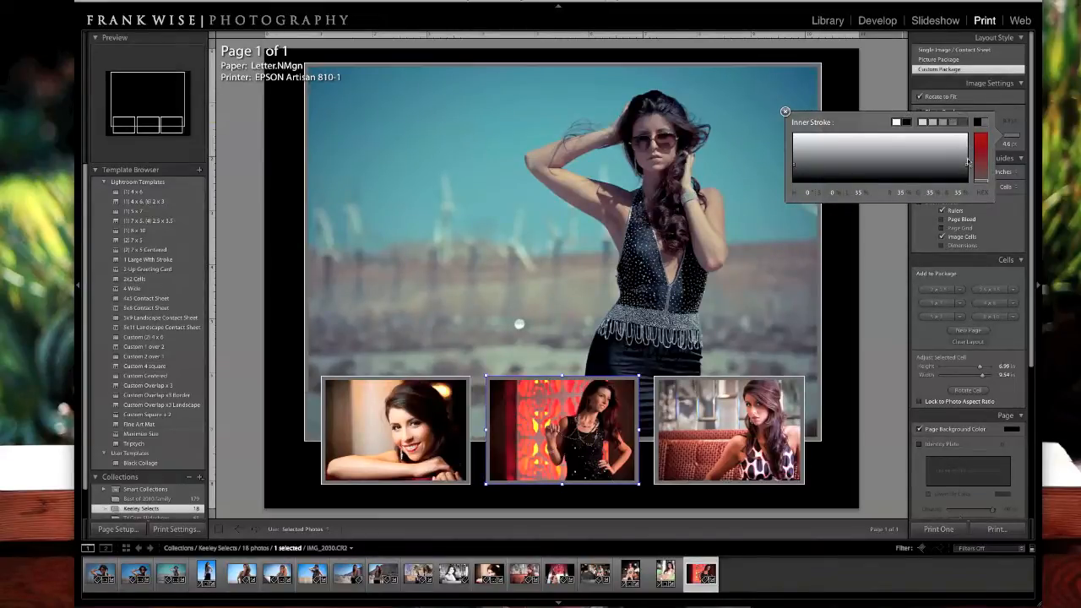
pyautogui.click(784, 112)
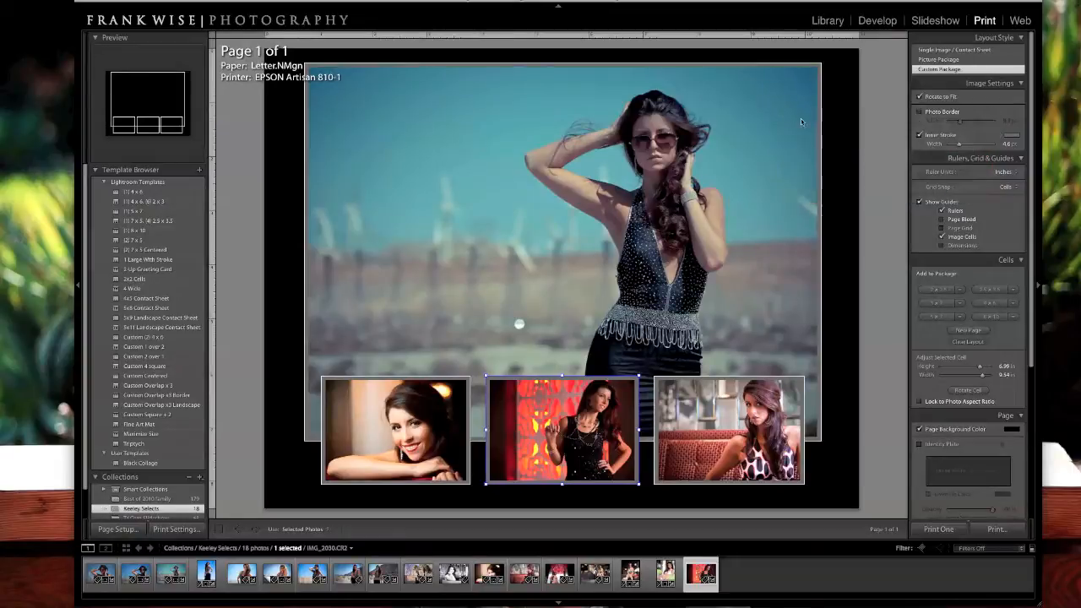
pyautogui.moveTo(814, 429)
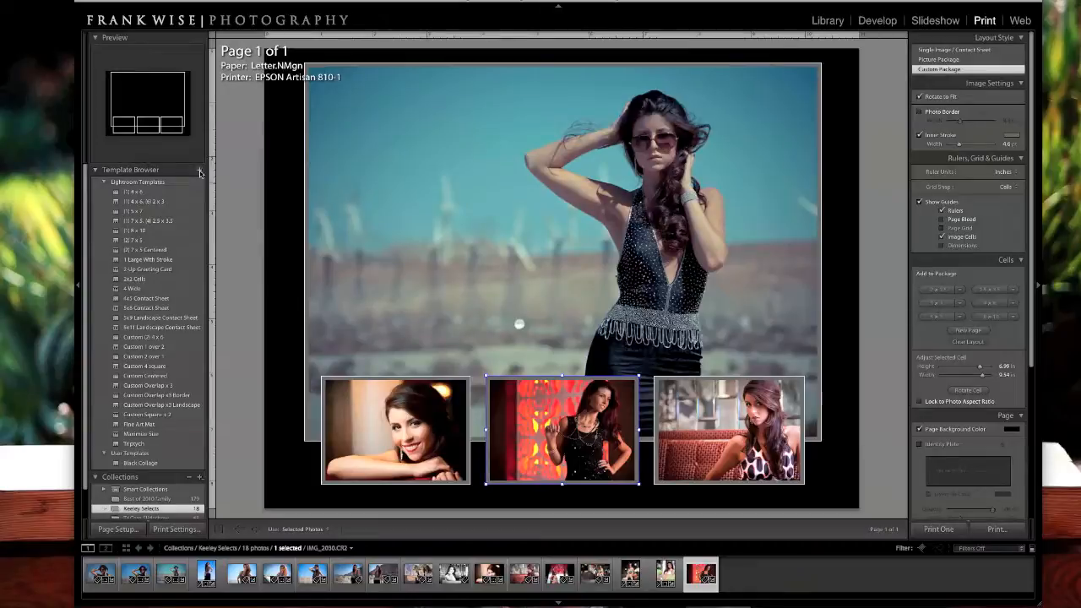
# - Create a new user print template named '4 cell overlay' from the layout
pyautogui.click(199, 169)
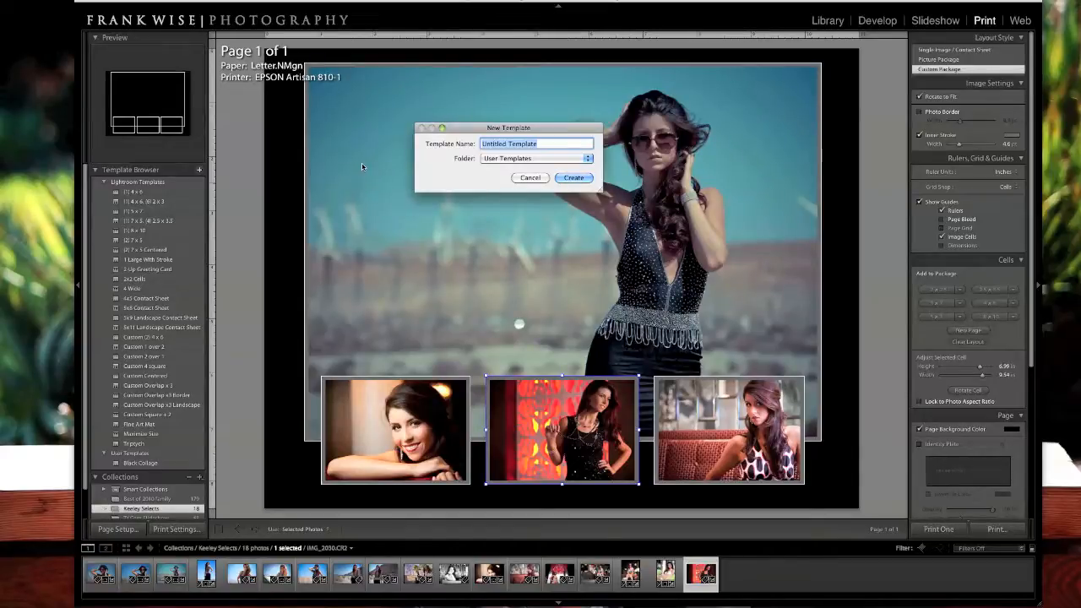
pyautogui.write('4 cell overlay')
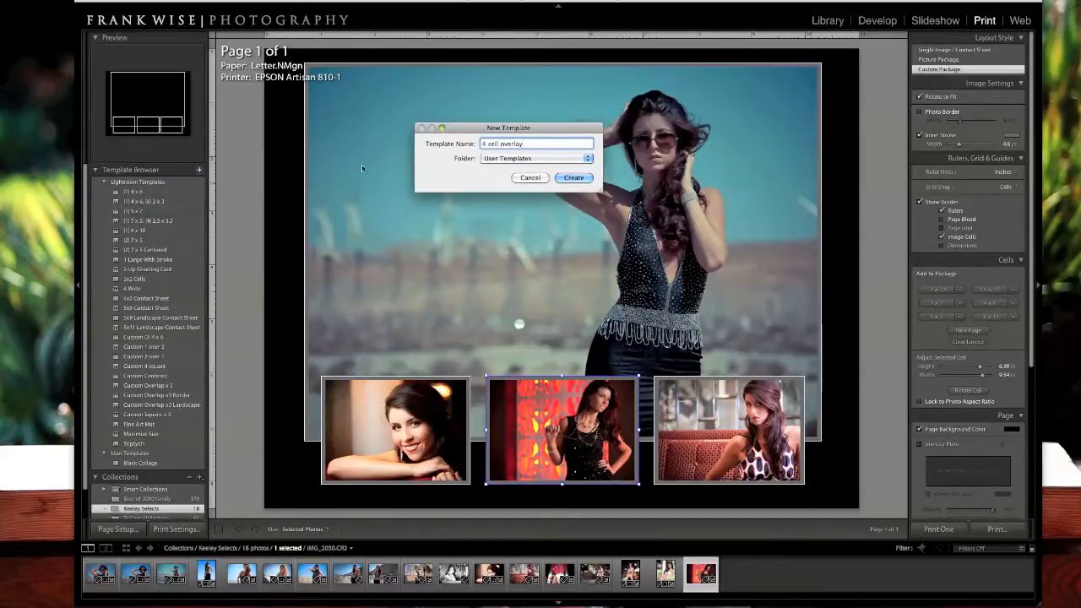
pyautogui.click(572, 177)
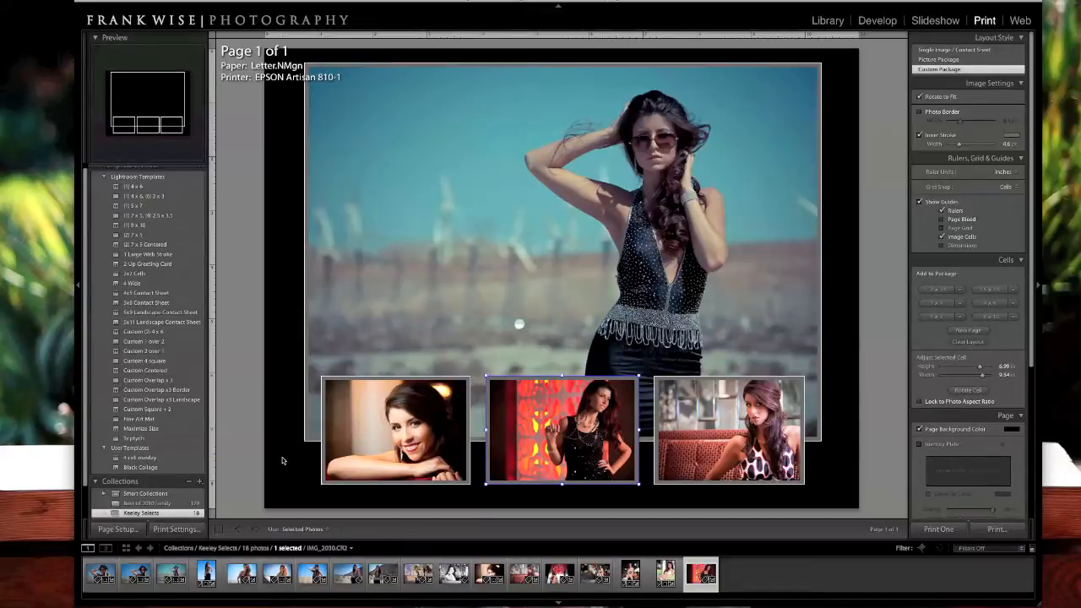
pyautogui.moveTo(858, 301)
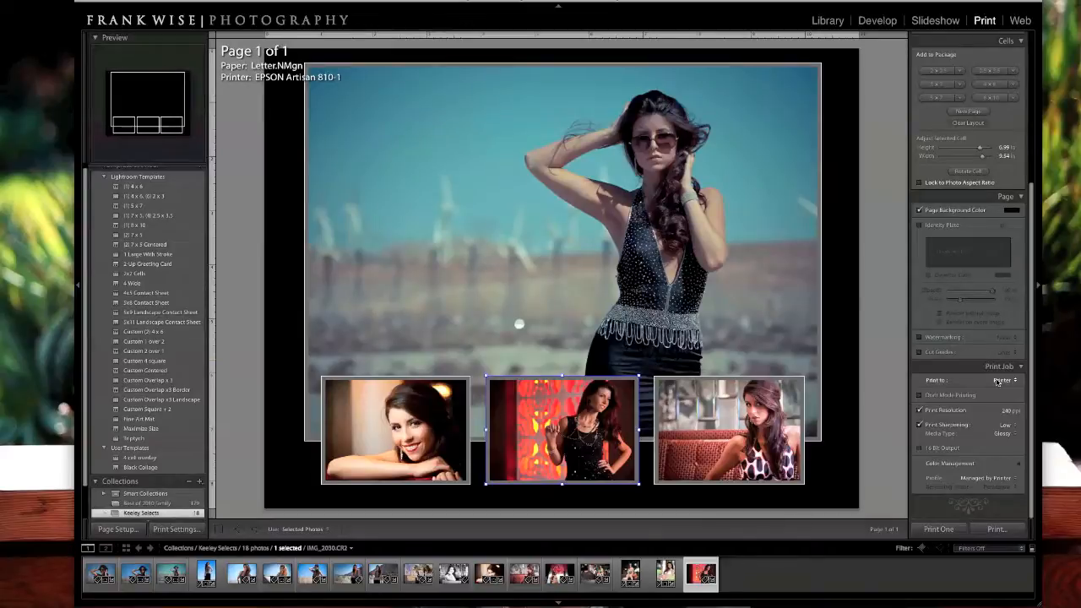
# - Set Print To in the Print Job panel to JPEG File
pyautogui.click(1005, 380)
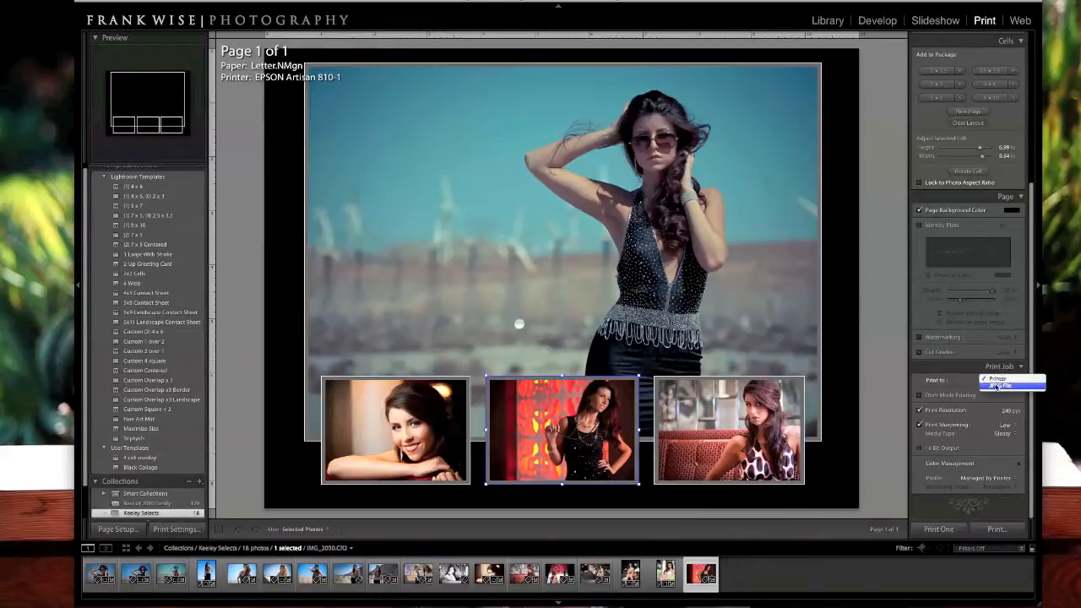
pyautogui.click(1000, 385)
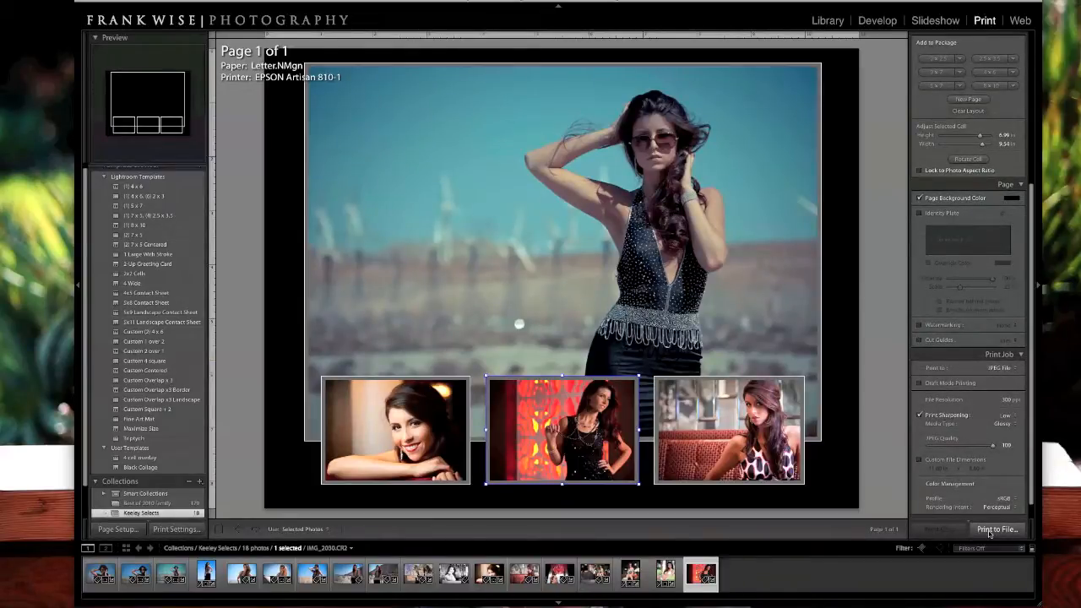
# - Print to file as a JPEG named KeeleyLayered saved in the Keeley shoot folder
pyautogui.click(997, 530)
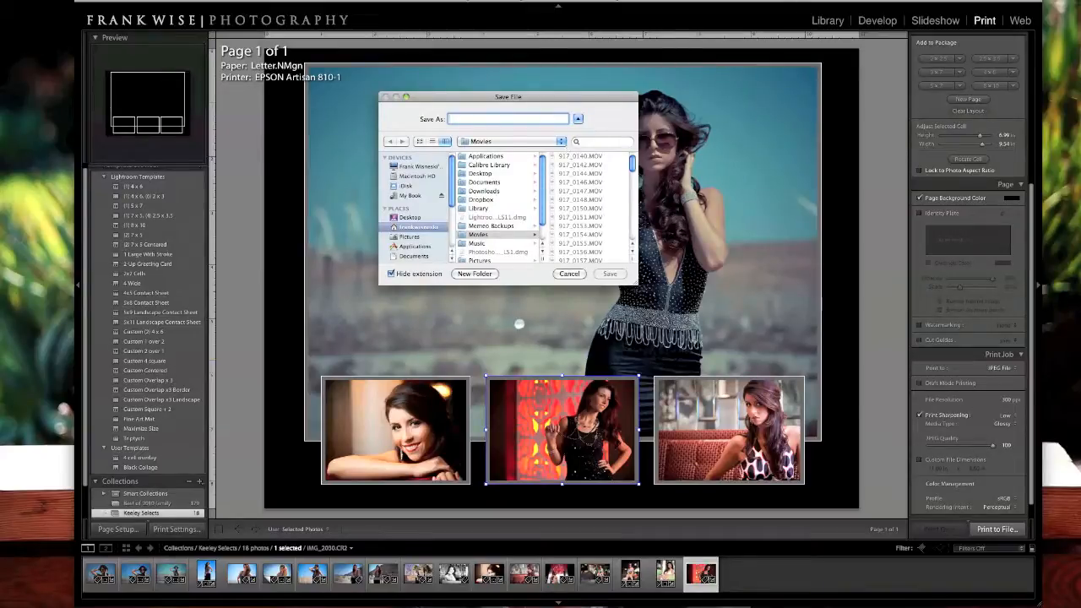
pyautogui.write('Keeley')
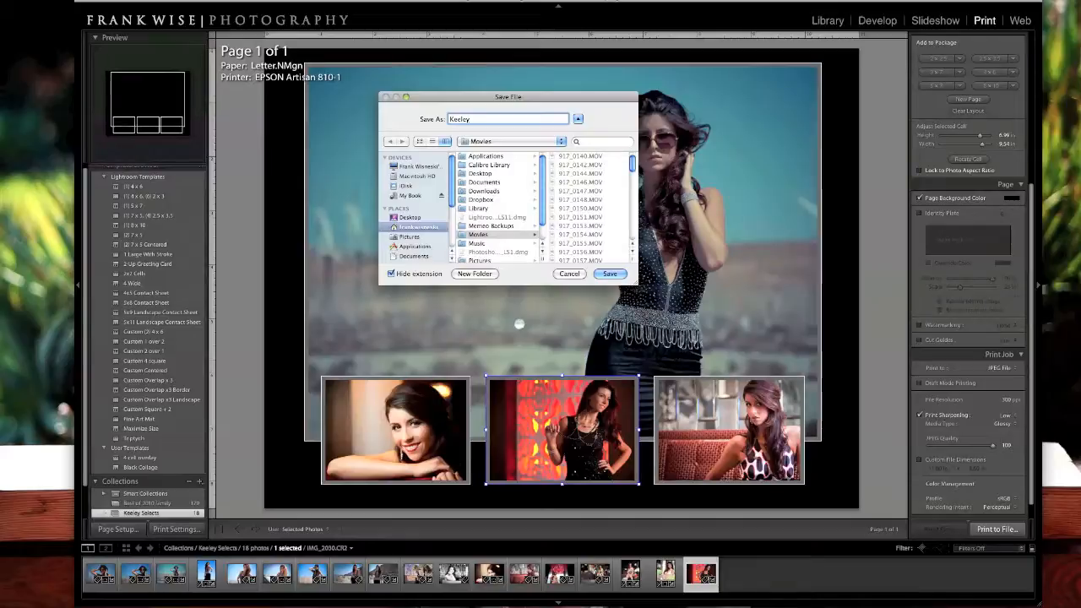
pyautogui.write('Layered')
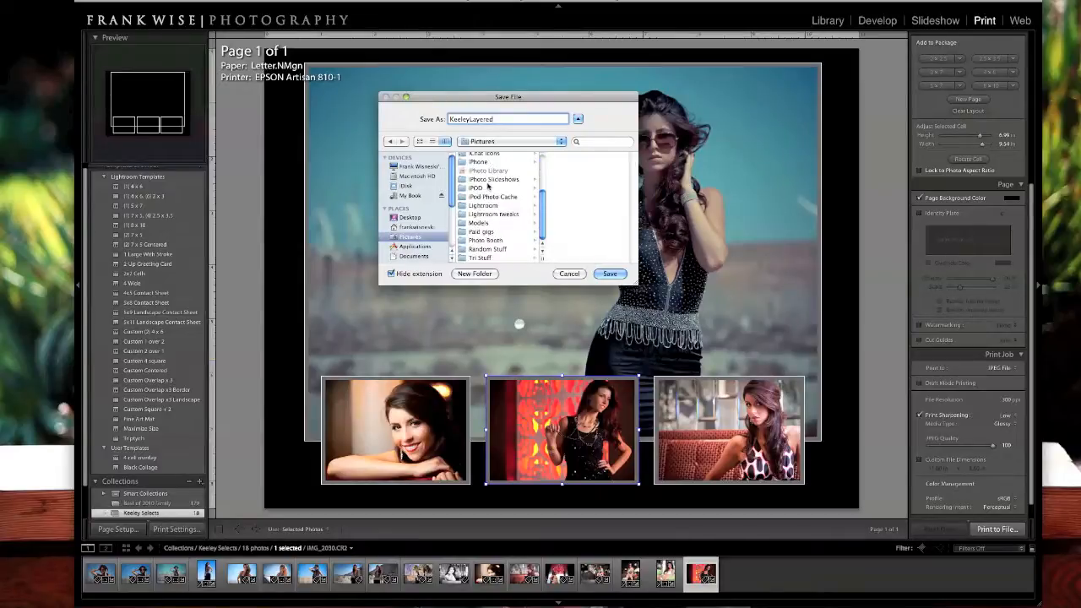
pyautogui.click(479, 223)
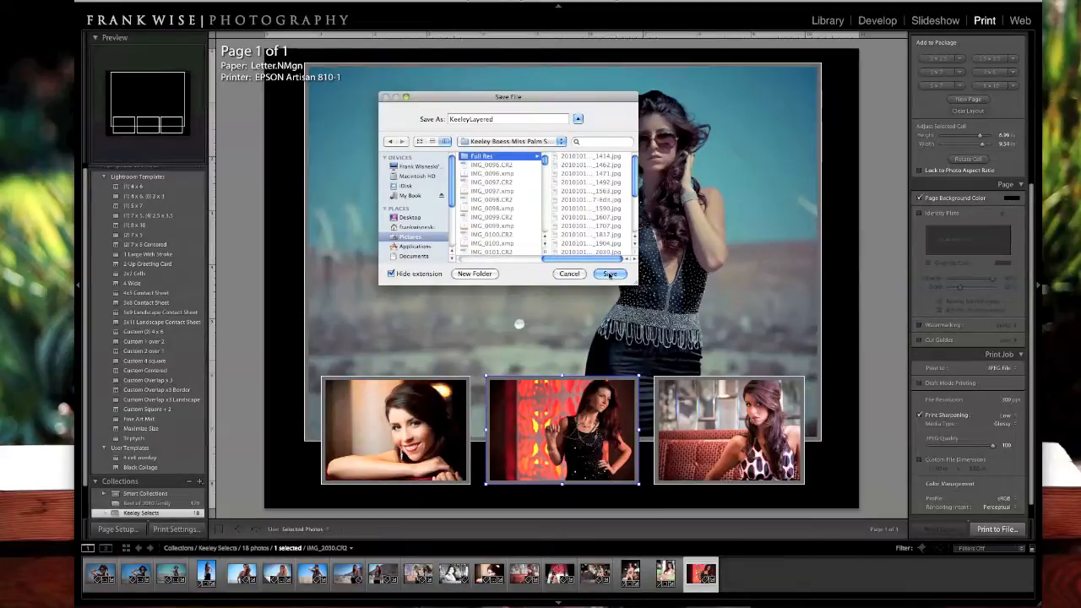
pyautogui.click(610, 273)
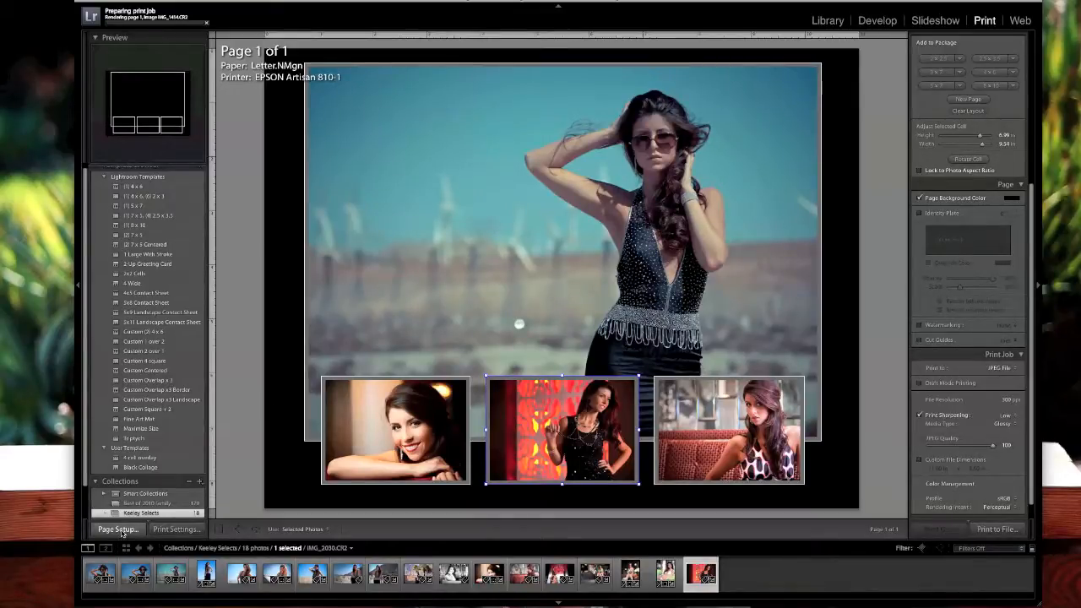
# - Set the page to portrait and place a full-length standing photo in the large cell
pyautogui.click(119, 529)
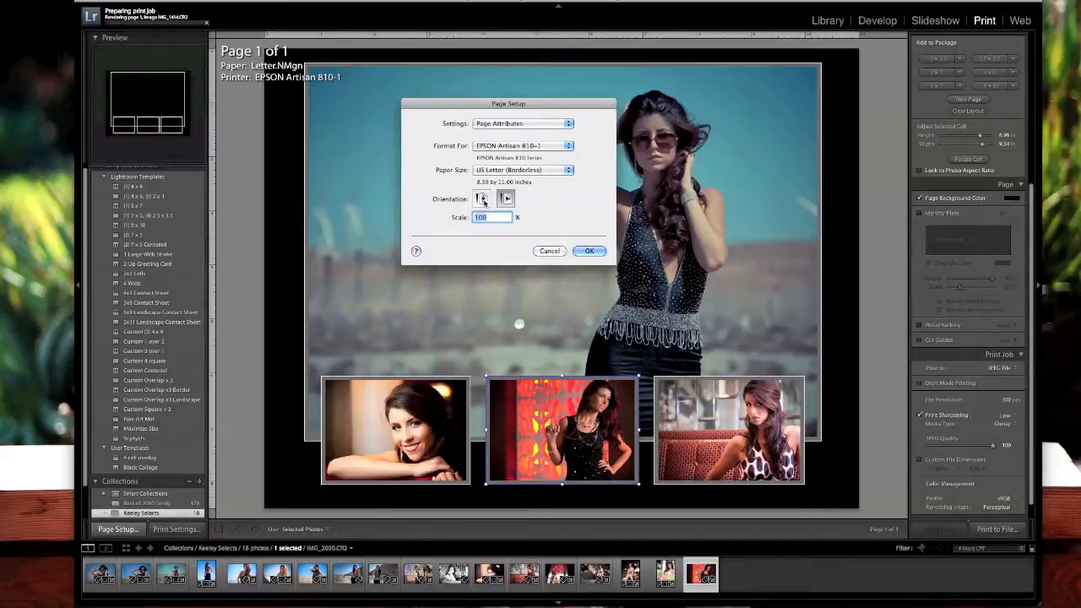
pyautogui.click(589, 250)
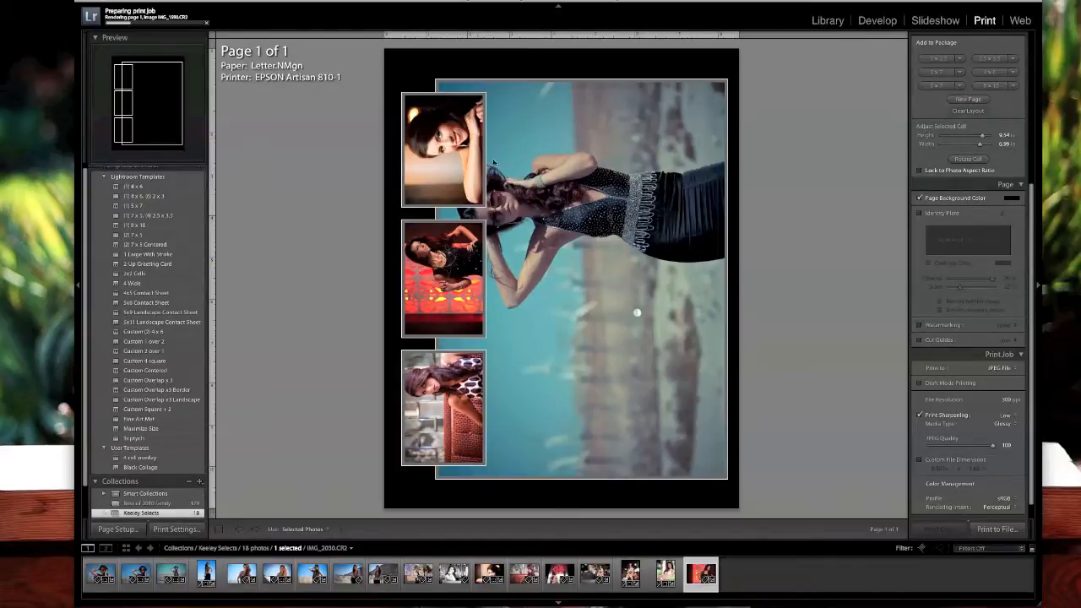
pyautogui.click(172, 574)
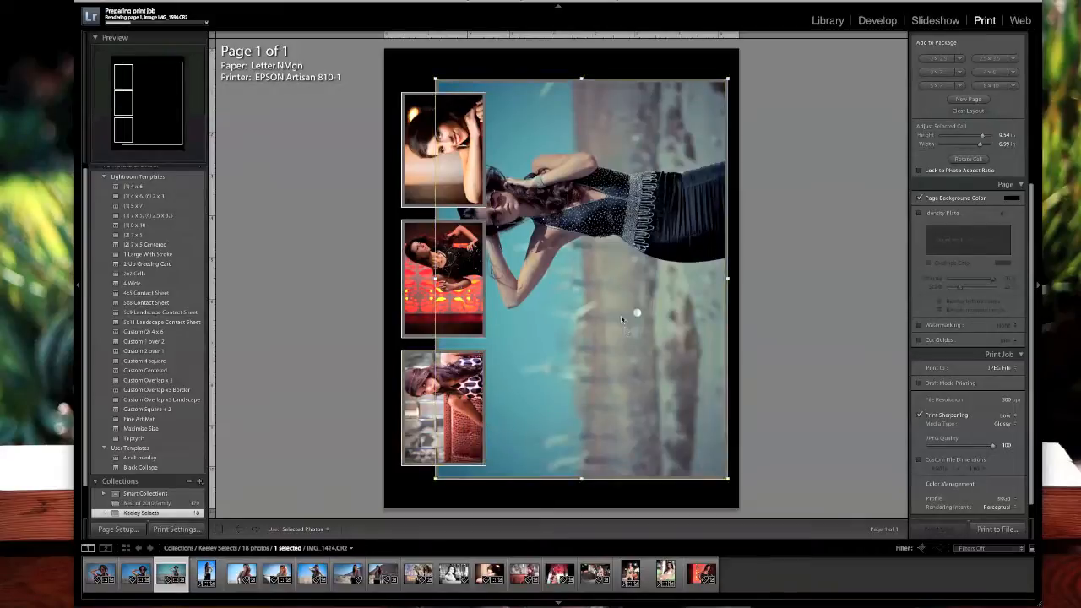
pyautogui.click(206, 574)
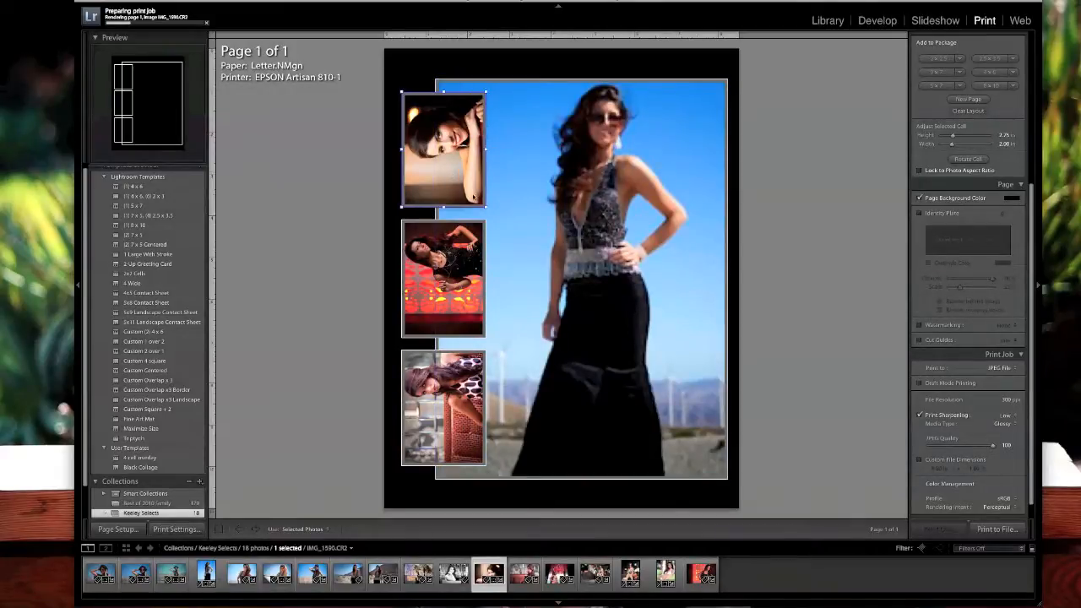
# - Fill the small cells with swimsuit photos and delete the bottom small cell
pyautogui.click(381, 574)
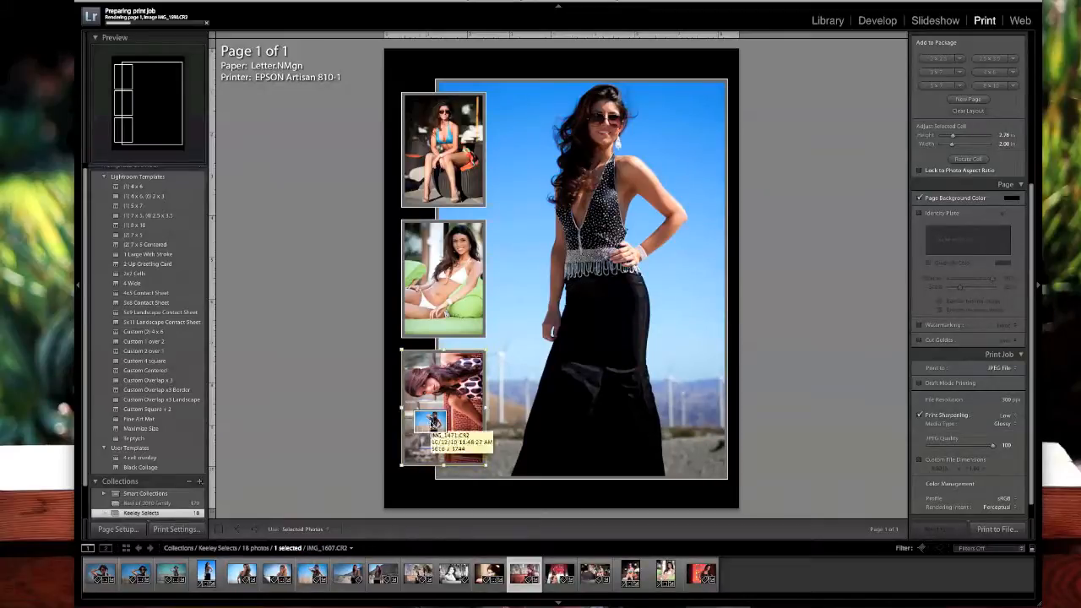
pyautogui.click(311, 574)
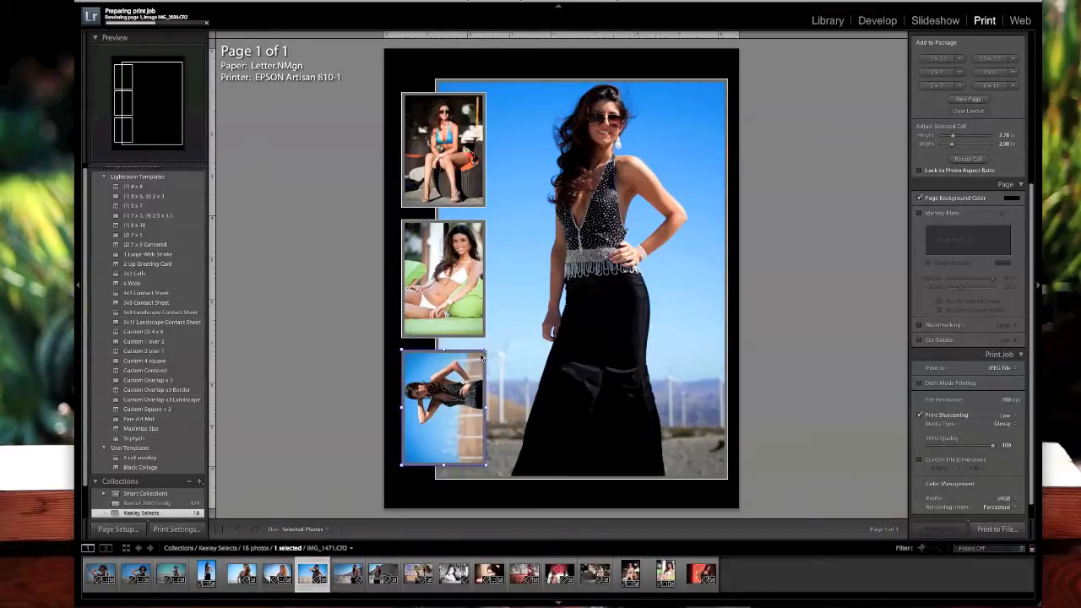
pyautogui.rightClick(443, 407)
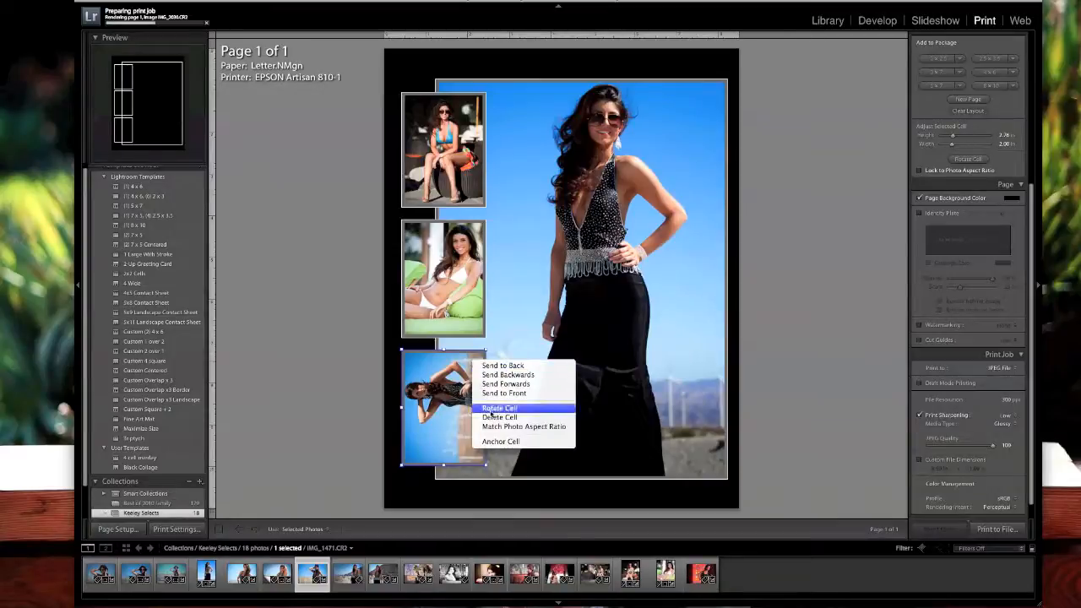
pyautogui.click(500, 417)
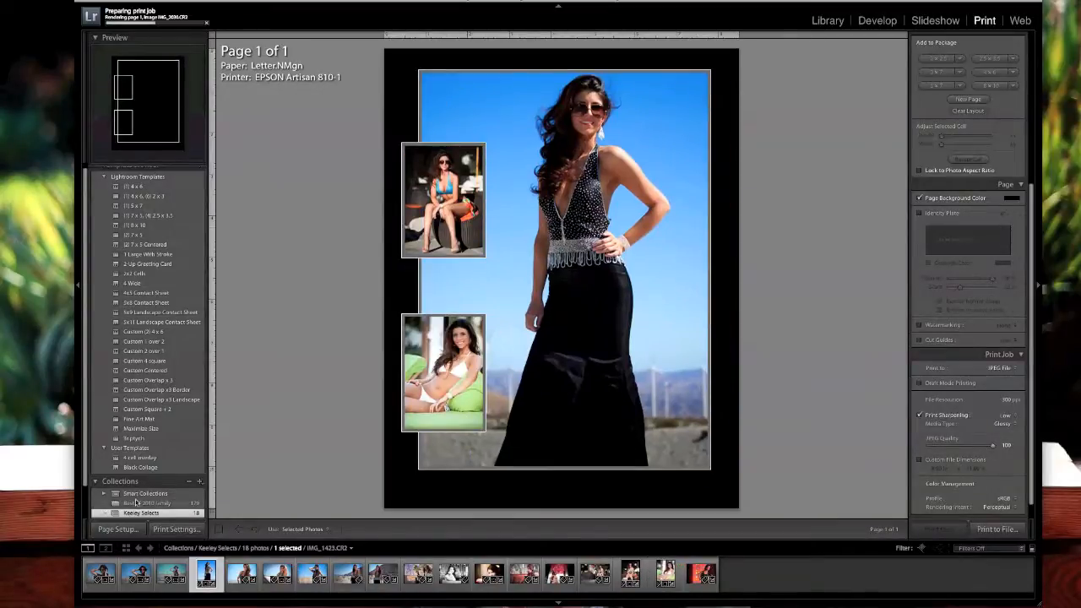